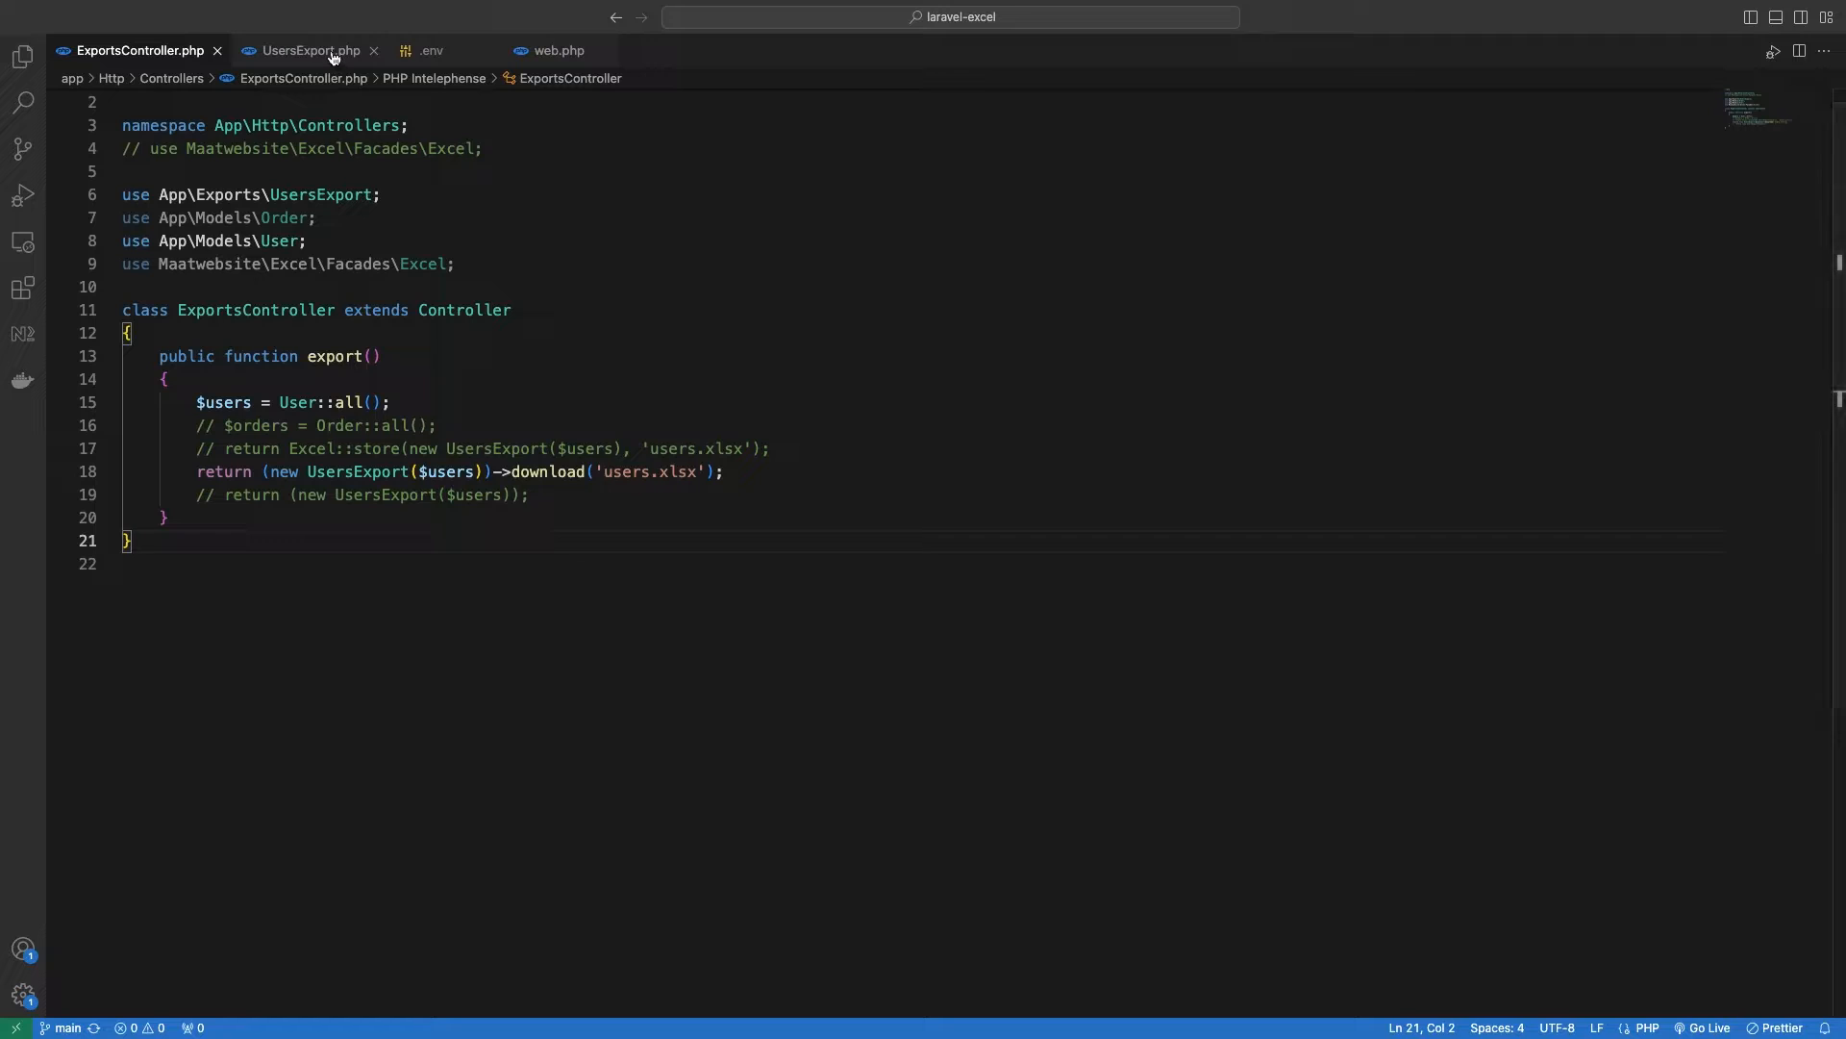
Make UsersExport implement ShouldQueue and use the Queueable trait alongside Exportable
click(310, 50)
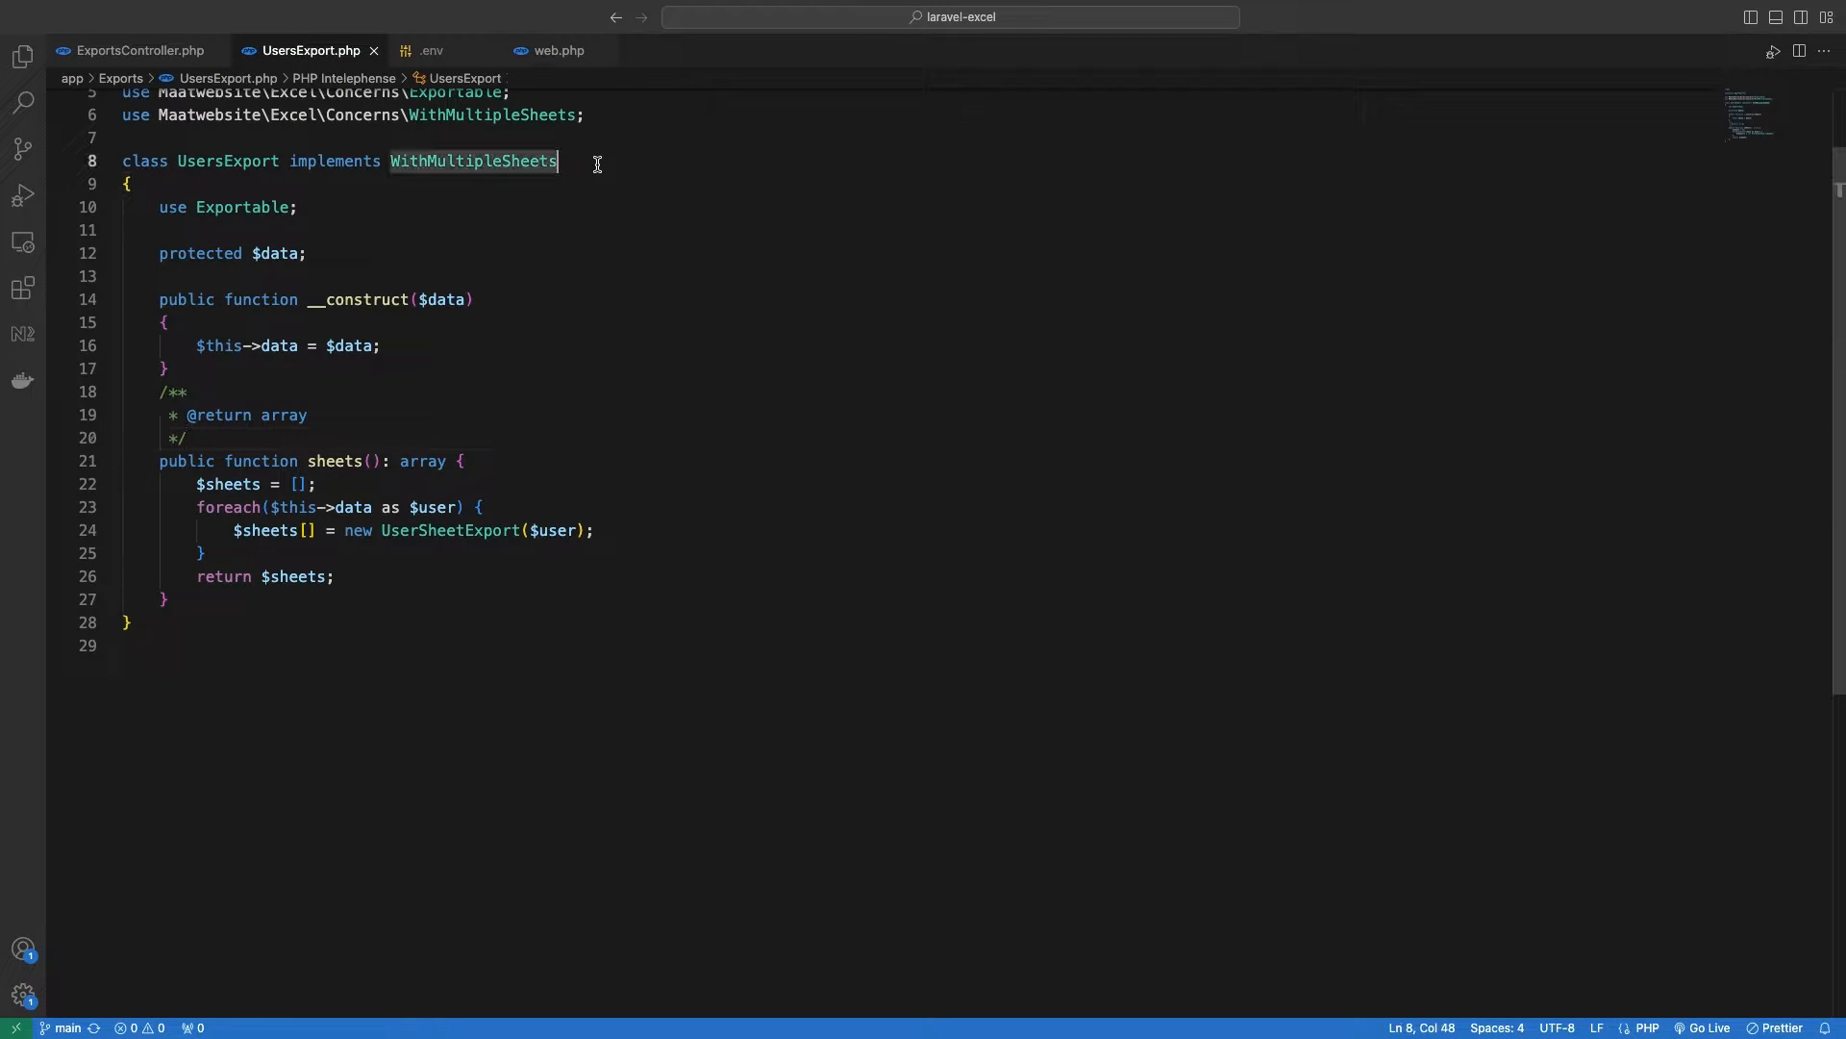
text(, ShouldQueue)
click(920, 206)
text(, Que)
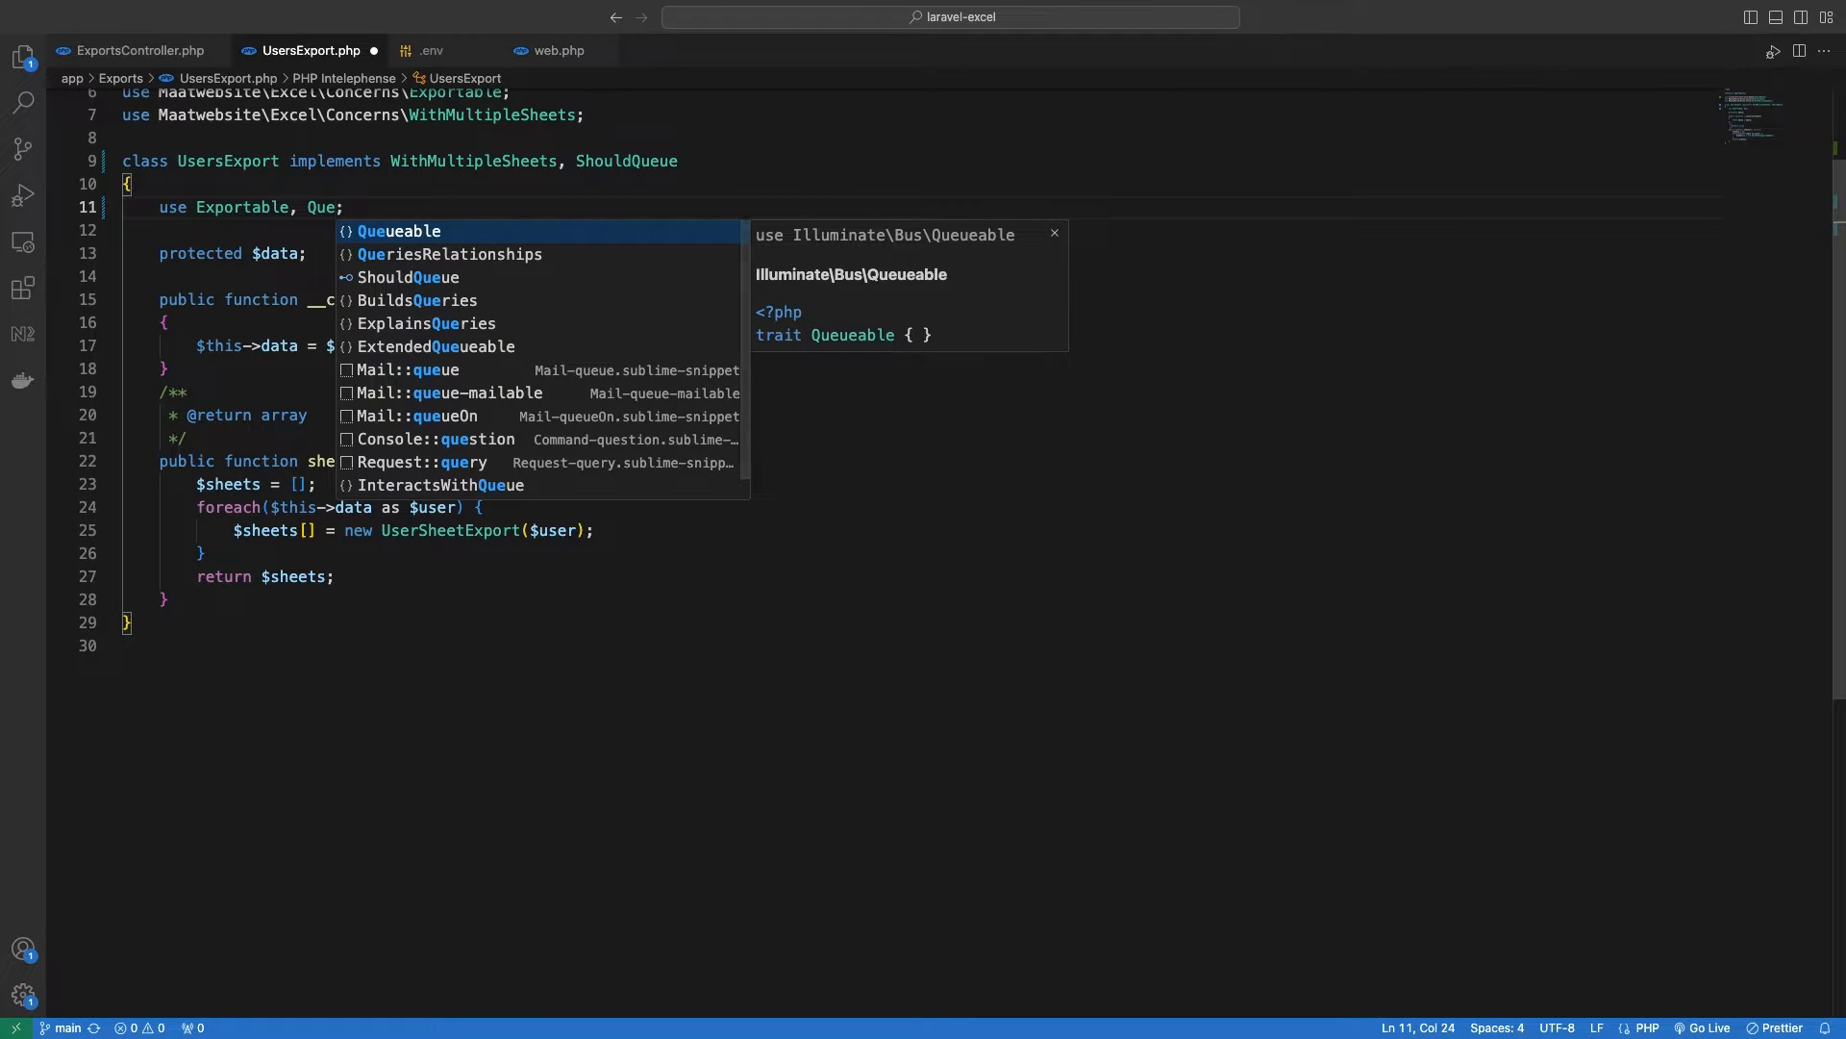
key(Tab)
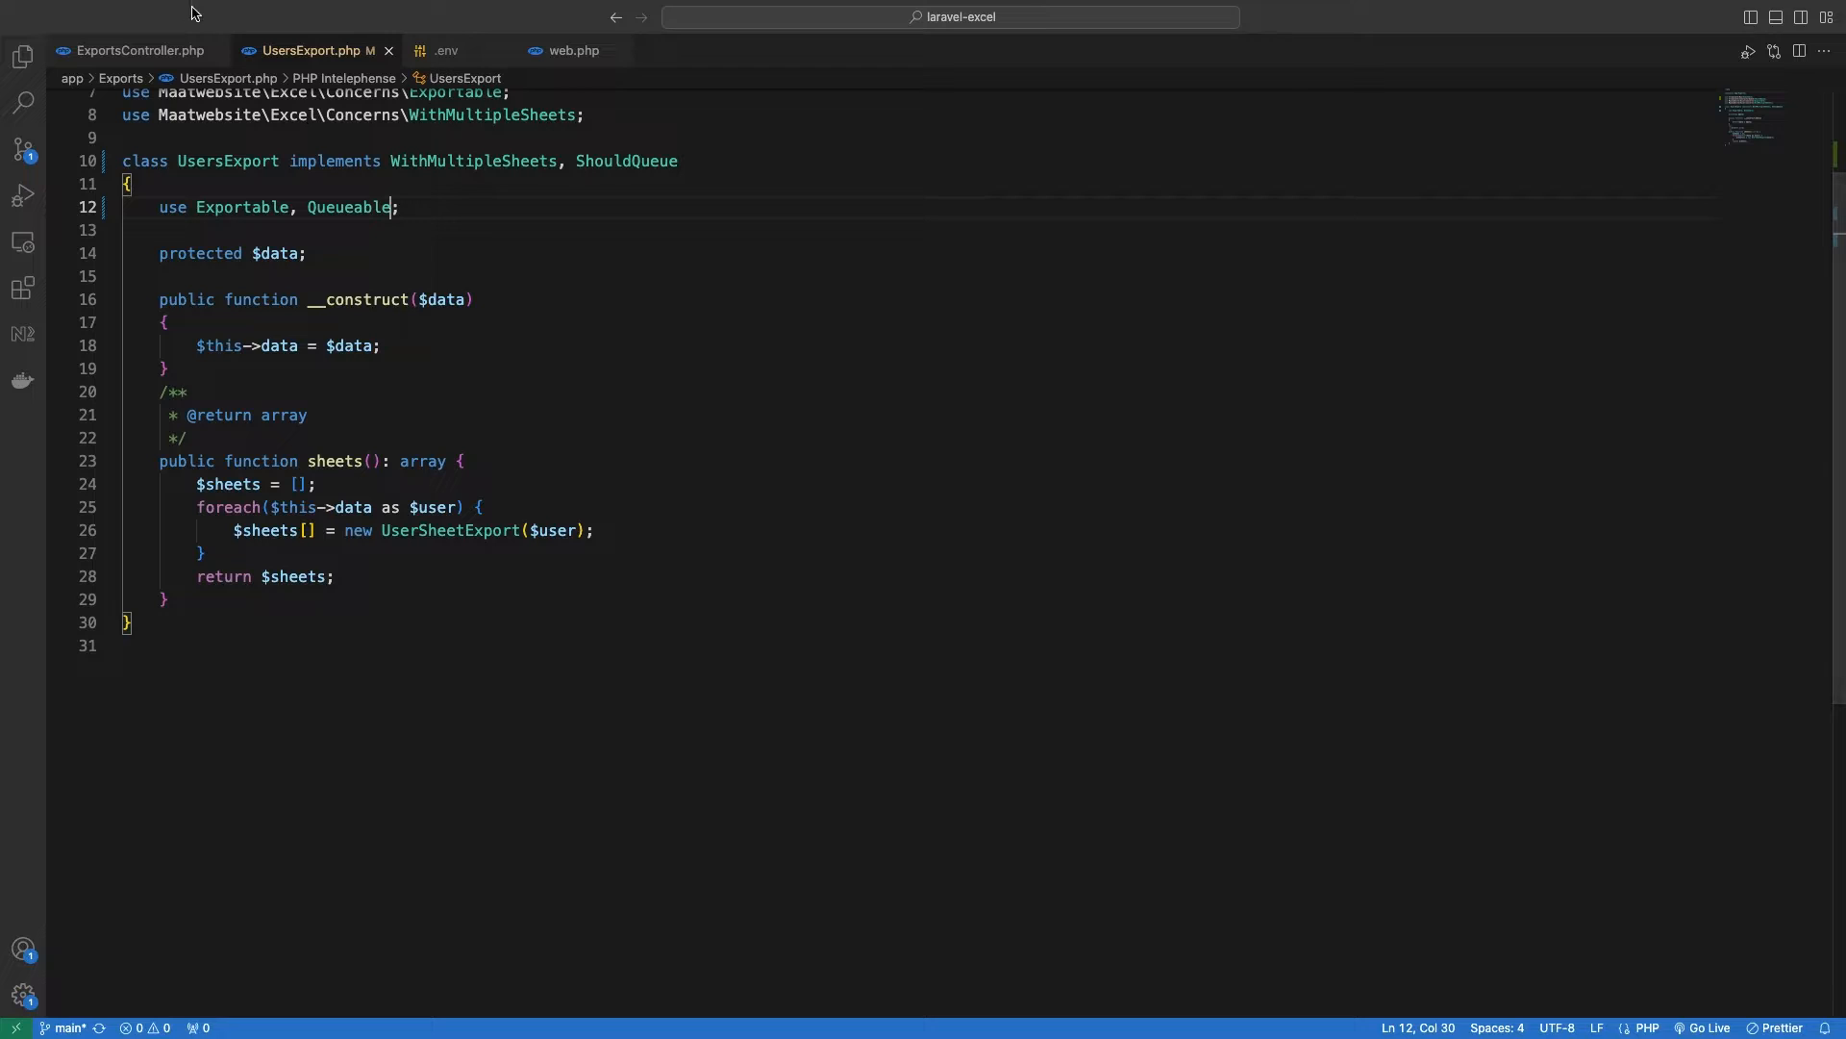
click(139, 50)
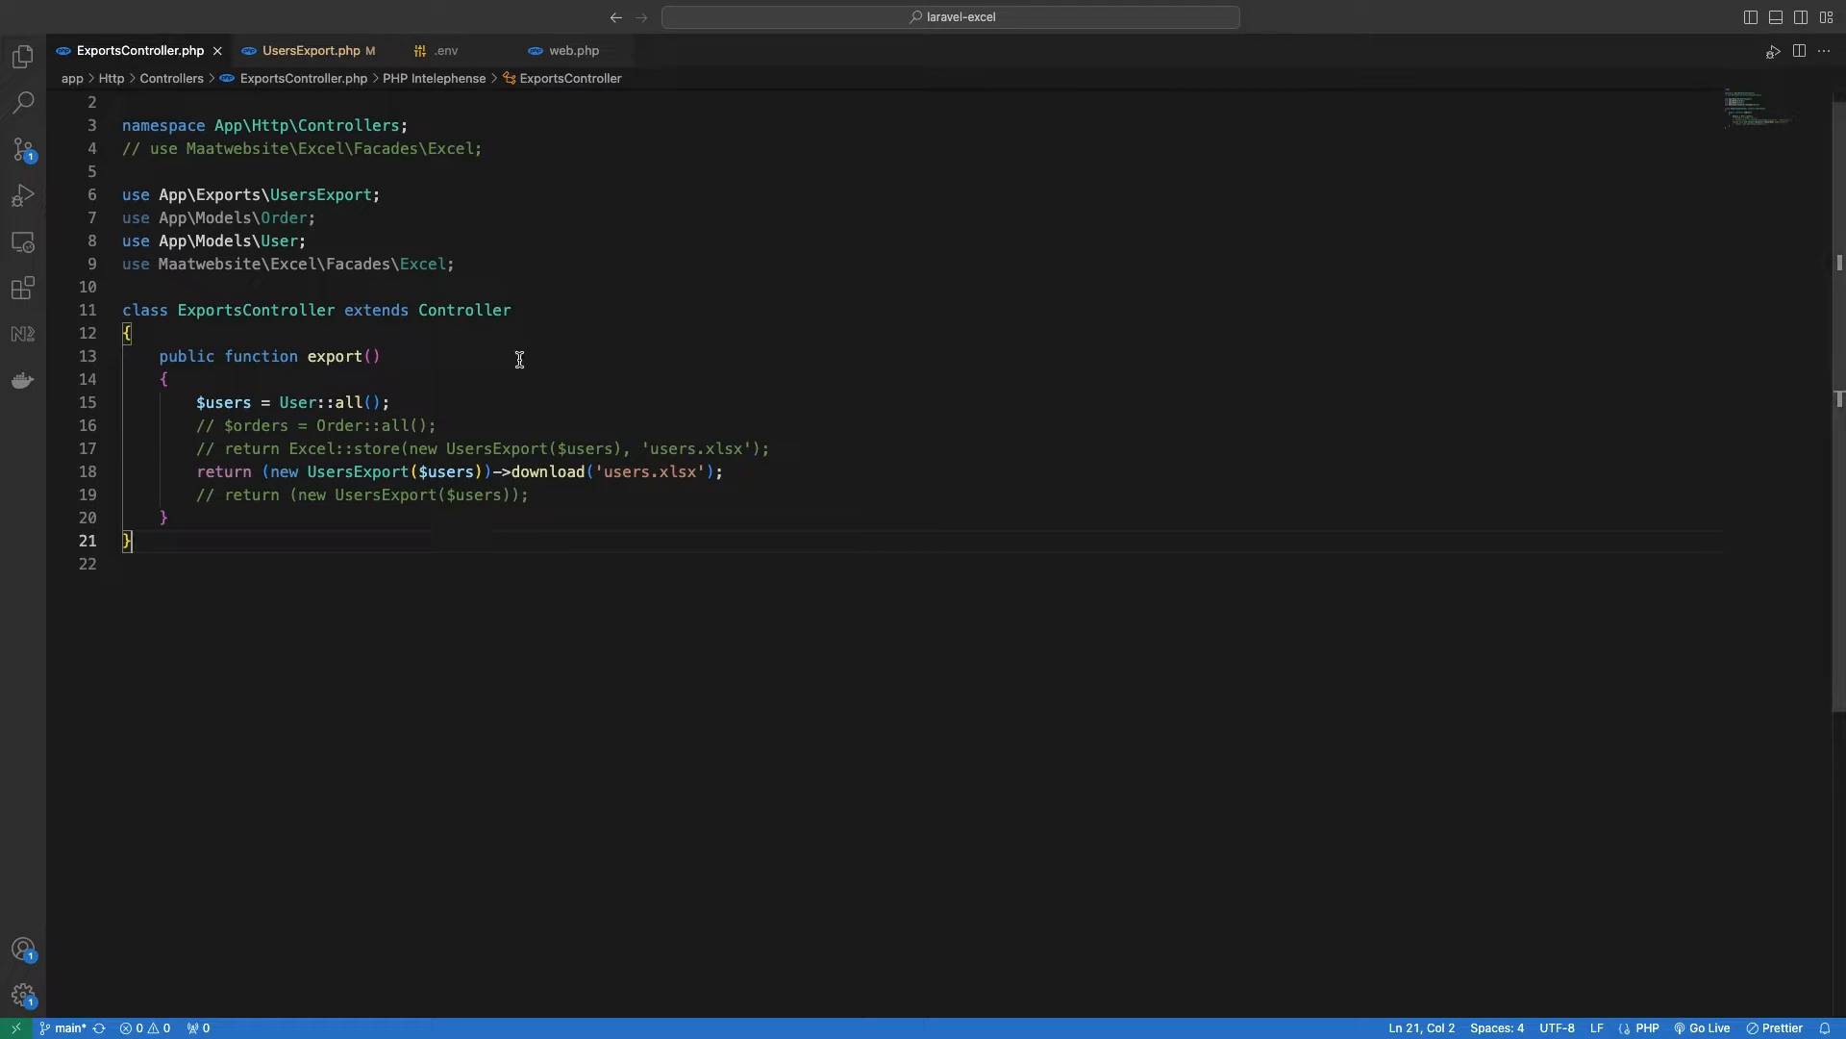
Change the export to store users.xlsx instead of downloading, returning a start message string
double_click(544, 472)
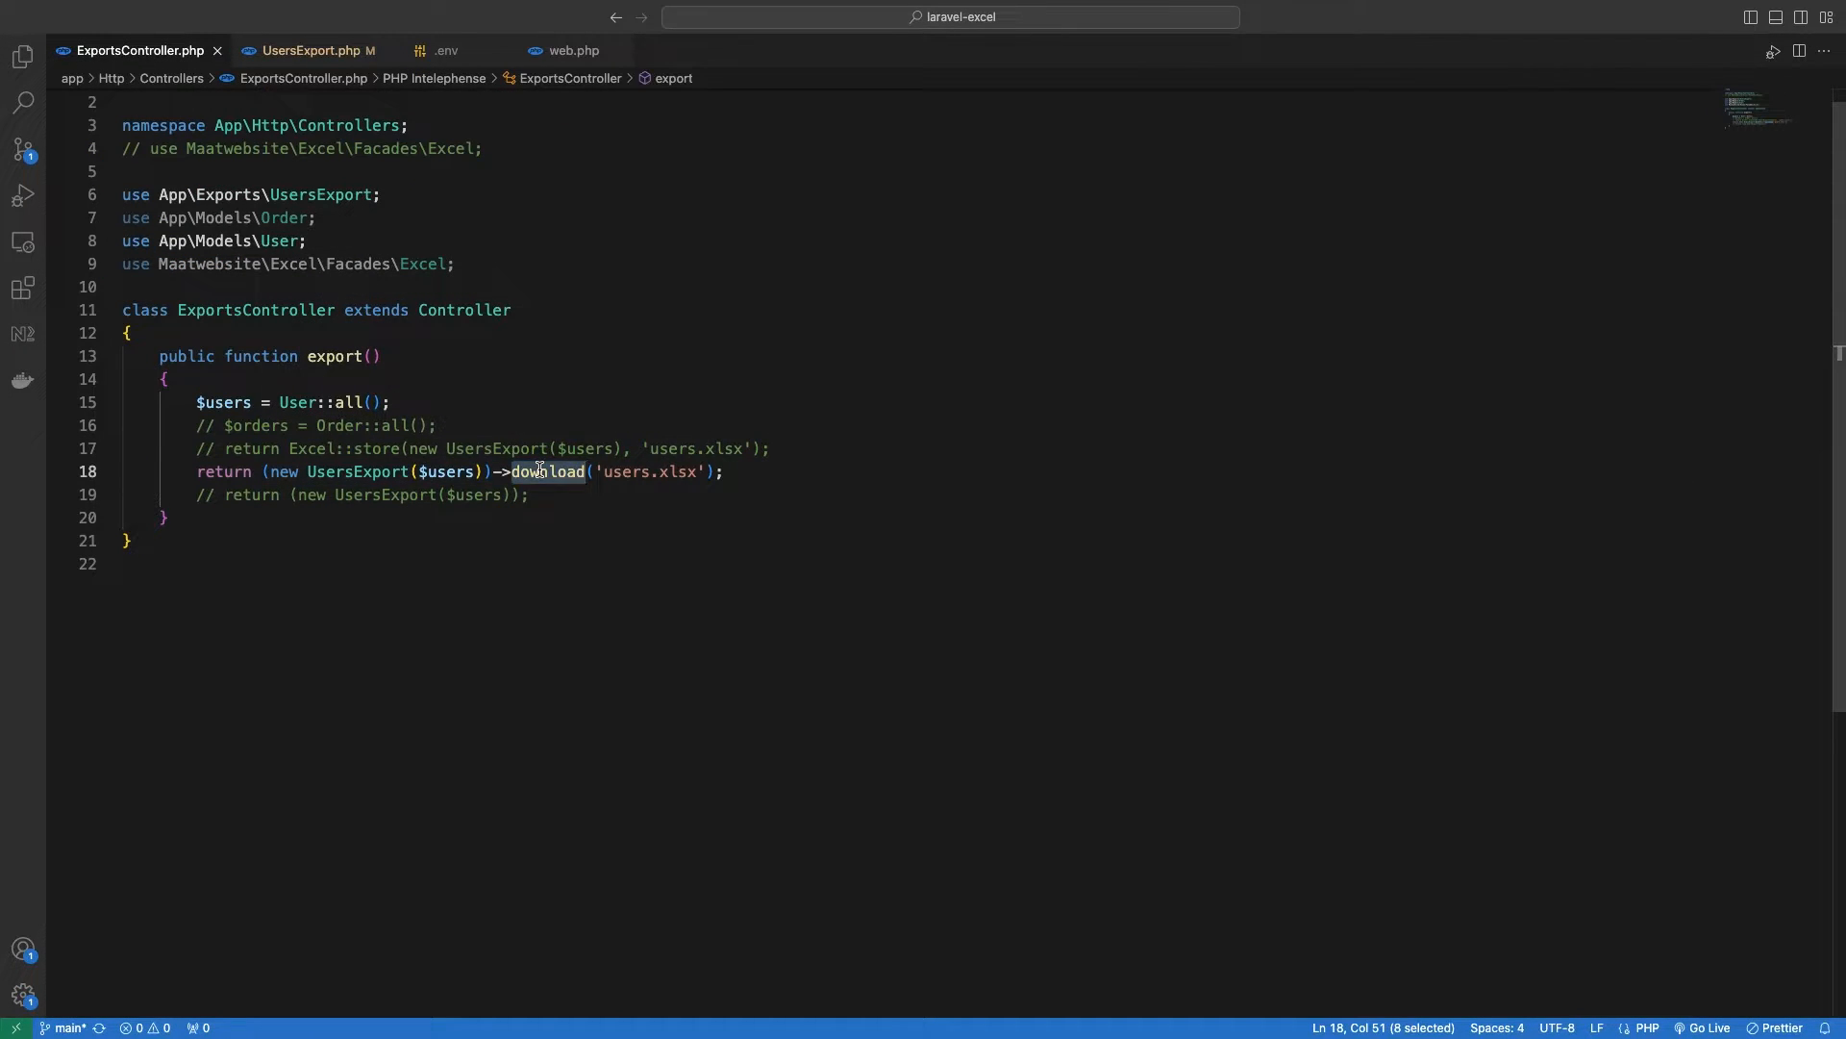
text(store)
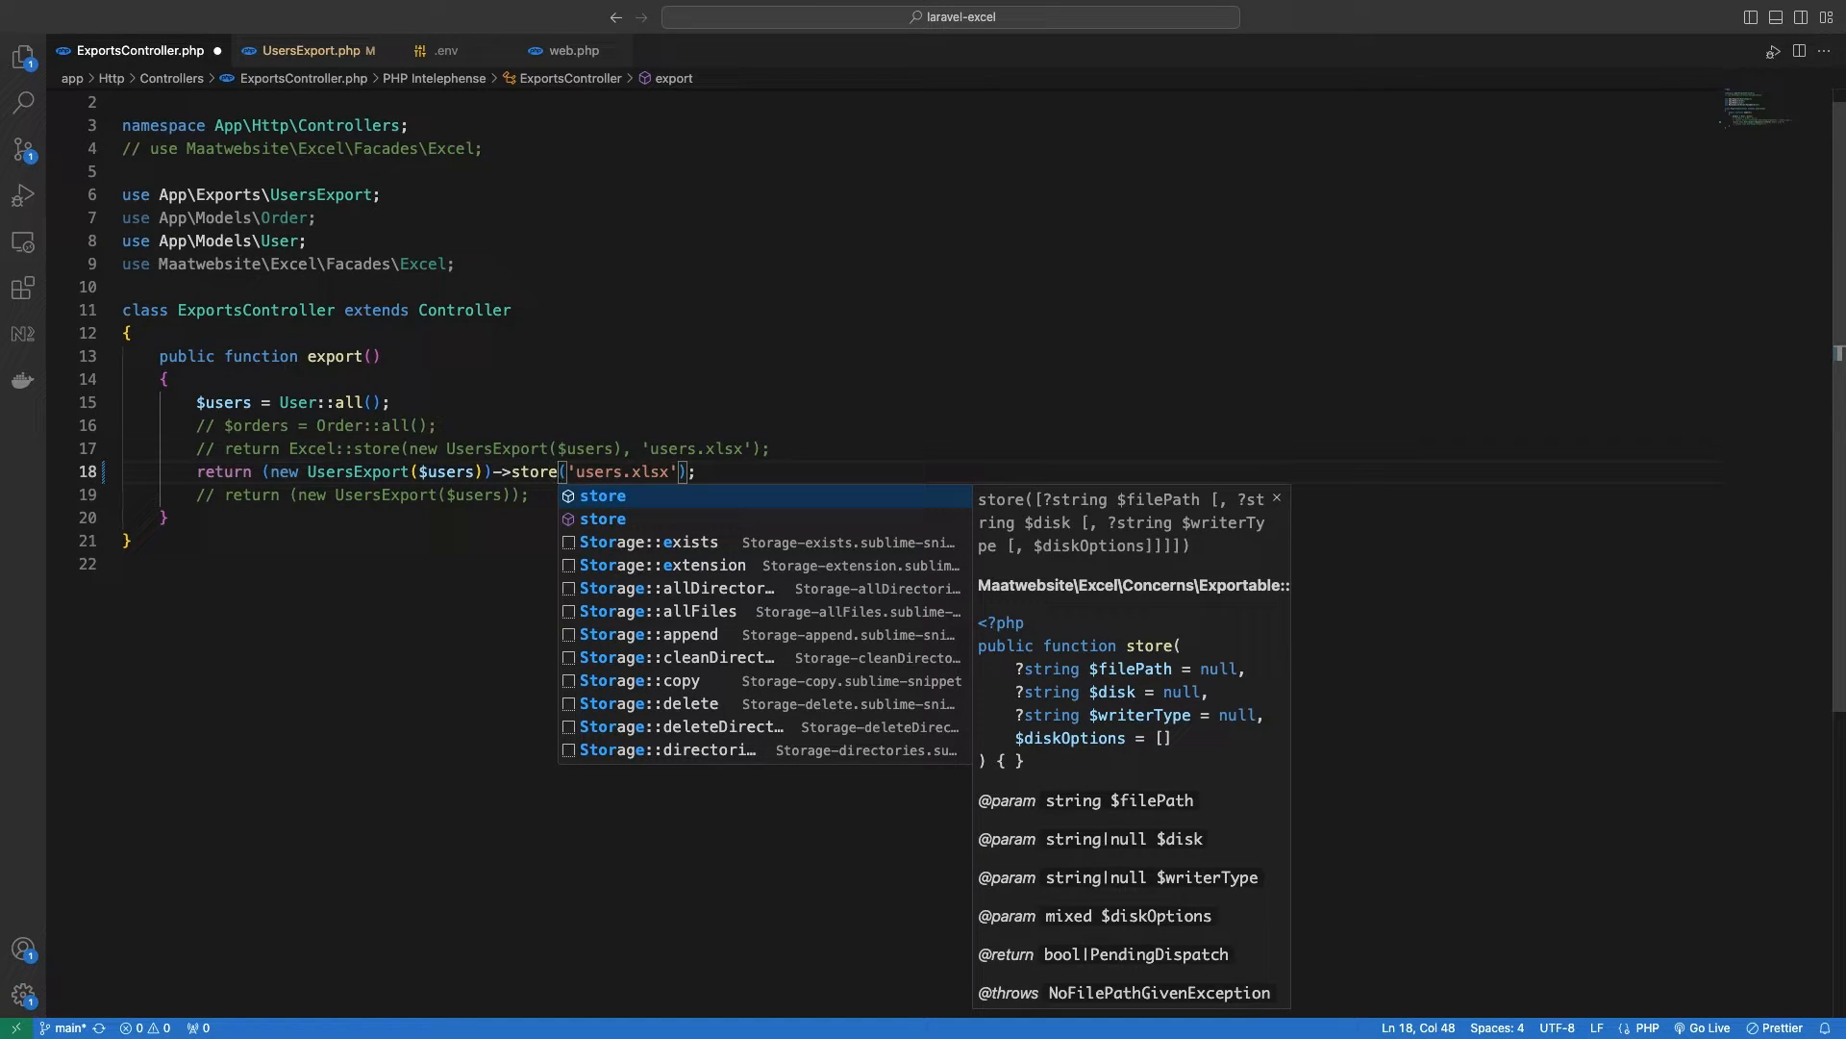
key(Escape)
text(return 'T';)
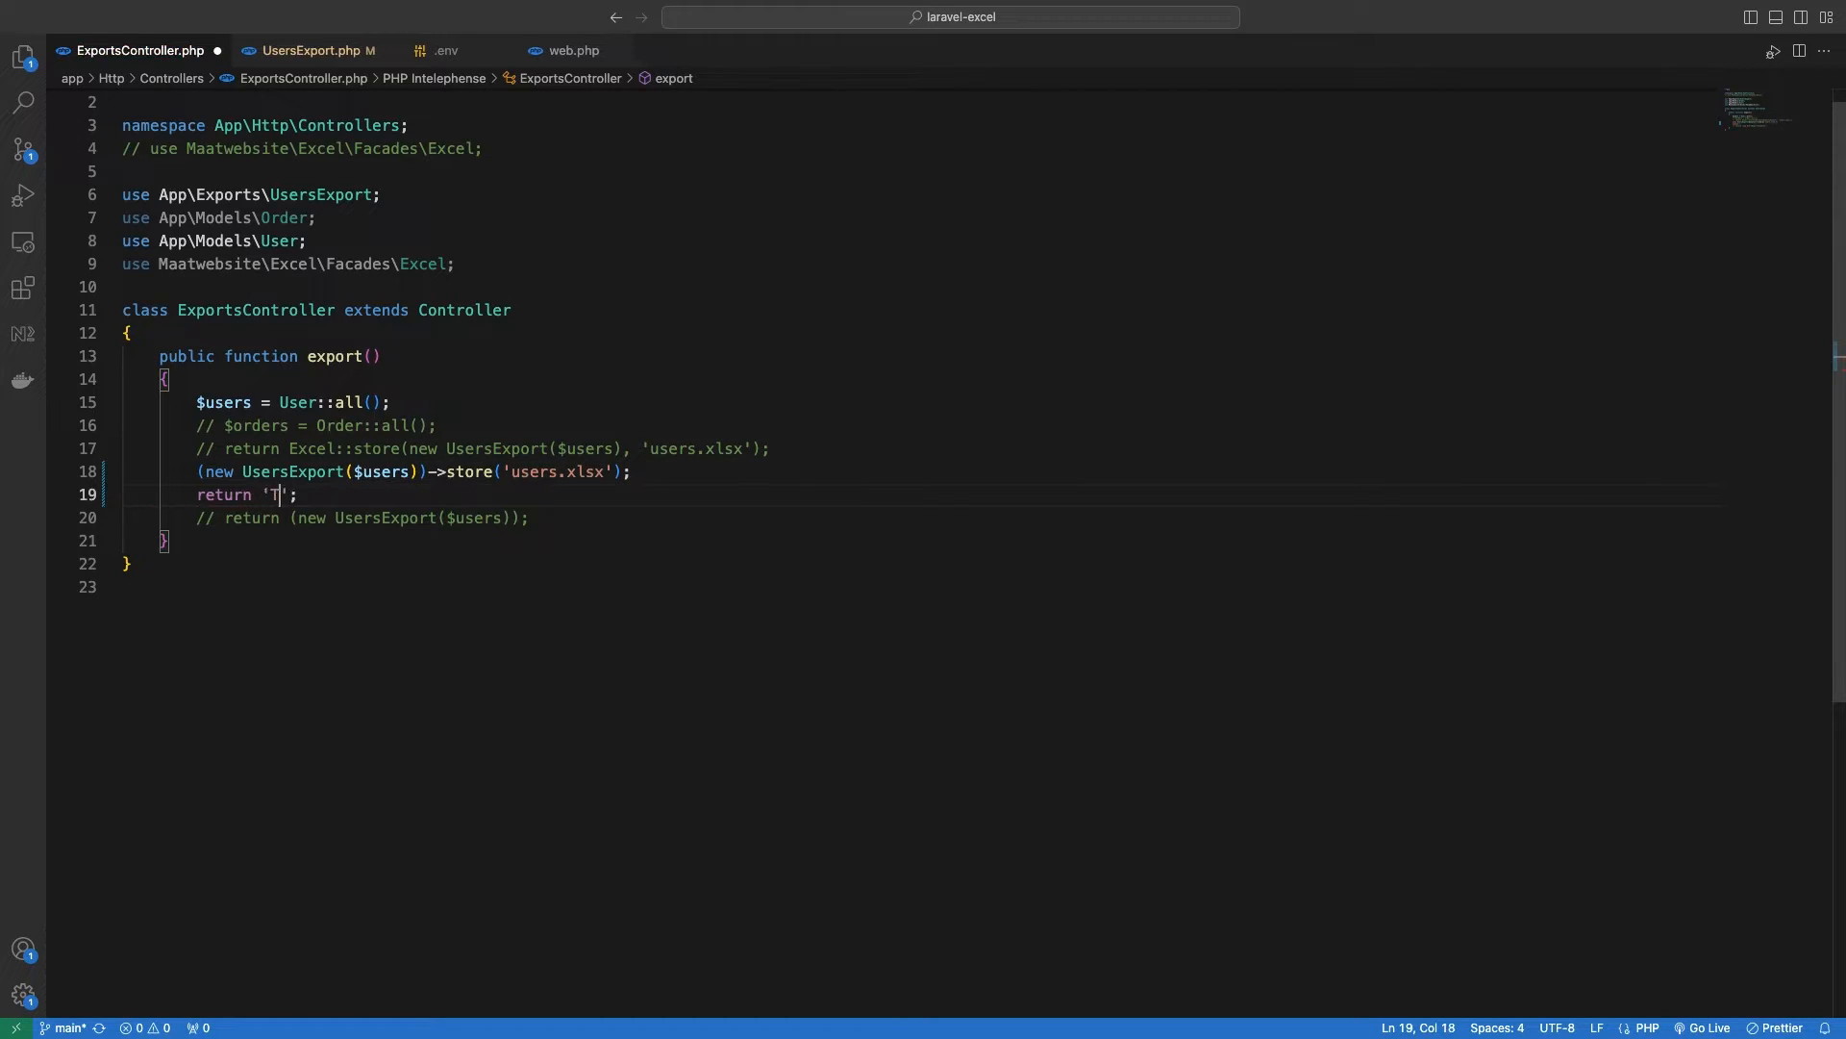
click(452, 50)
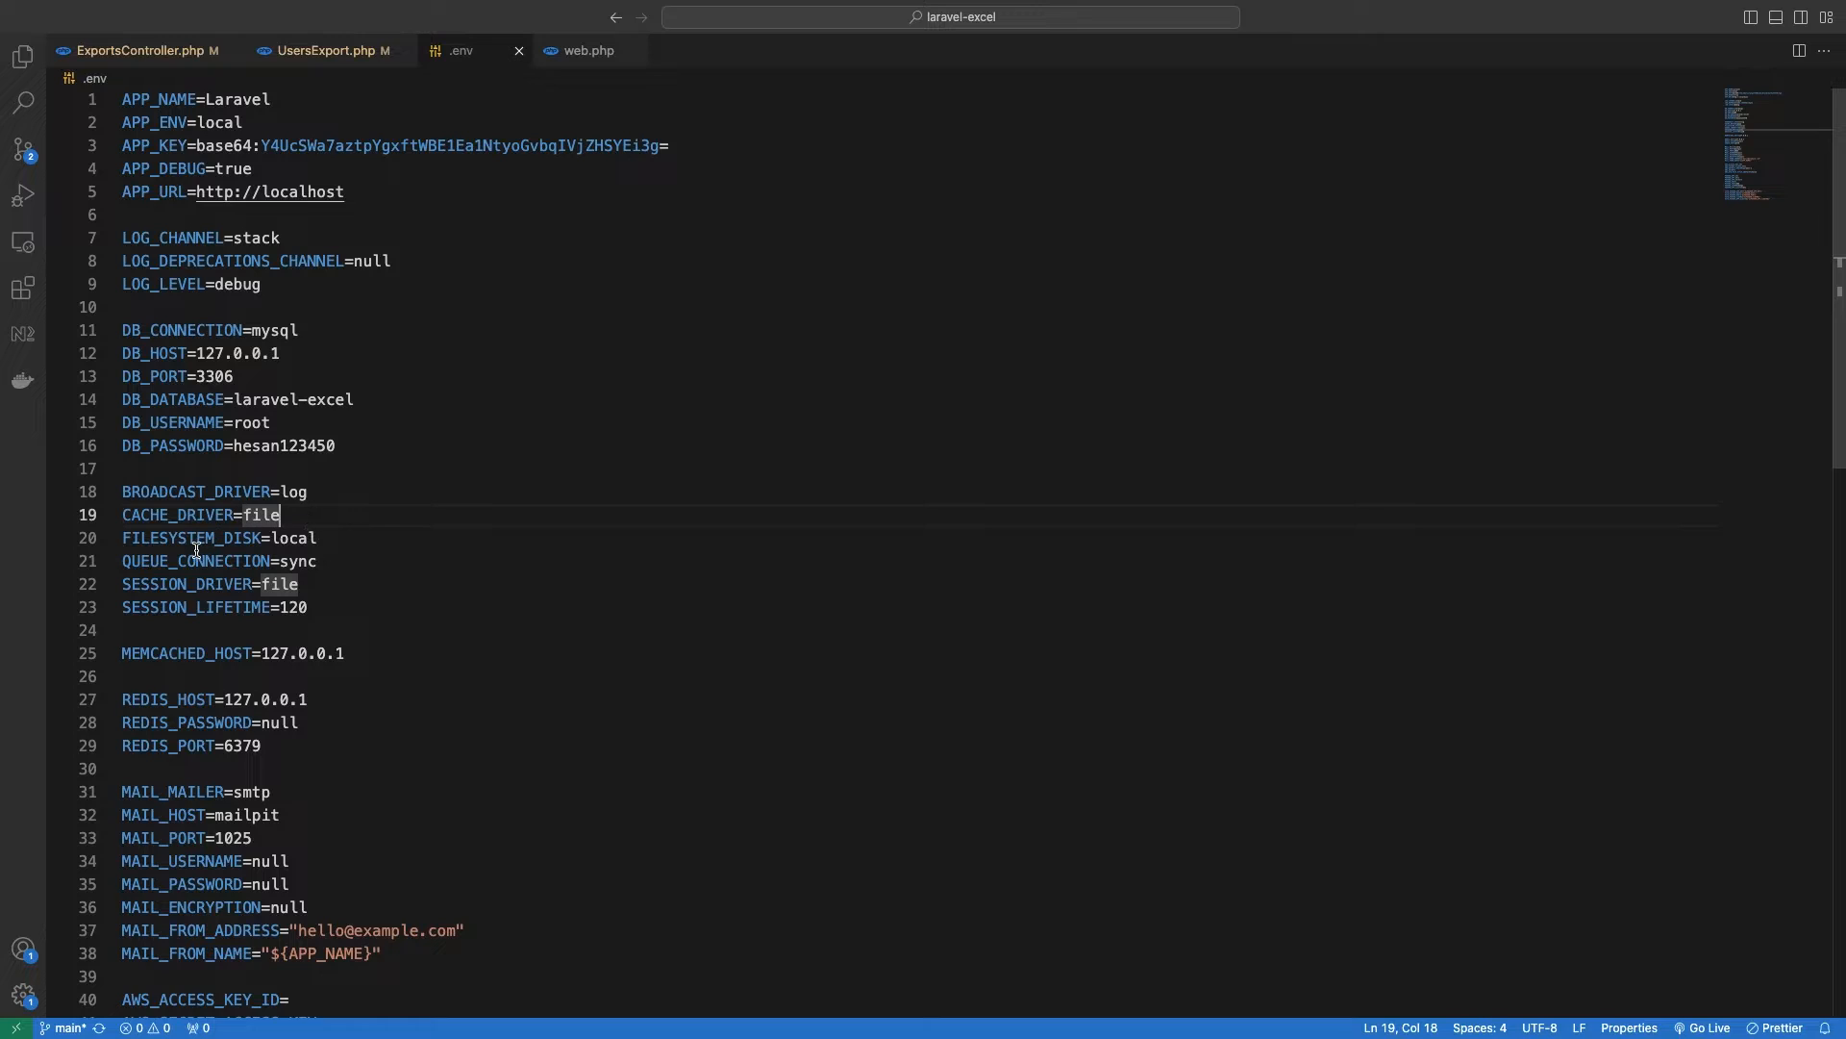
Change QUEUE_CONNECTION from sync to redis in the .env file
text(red)
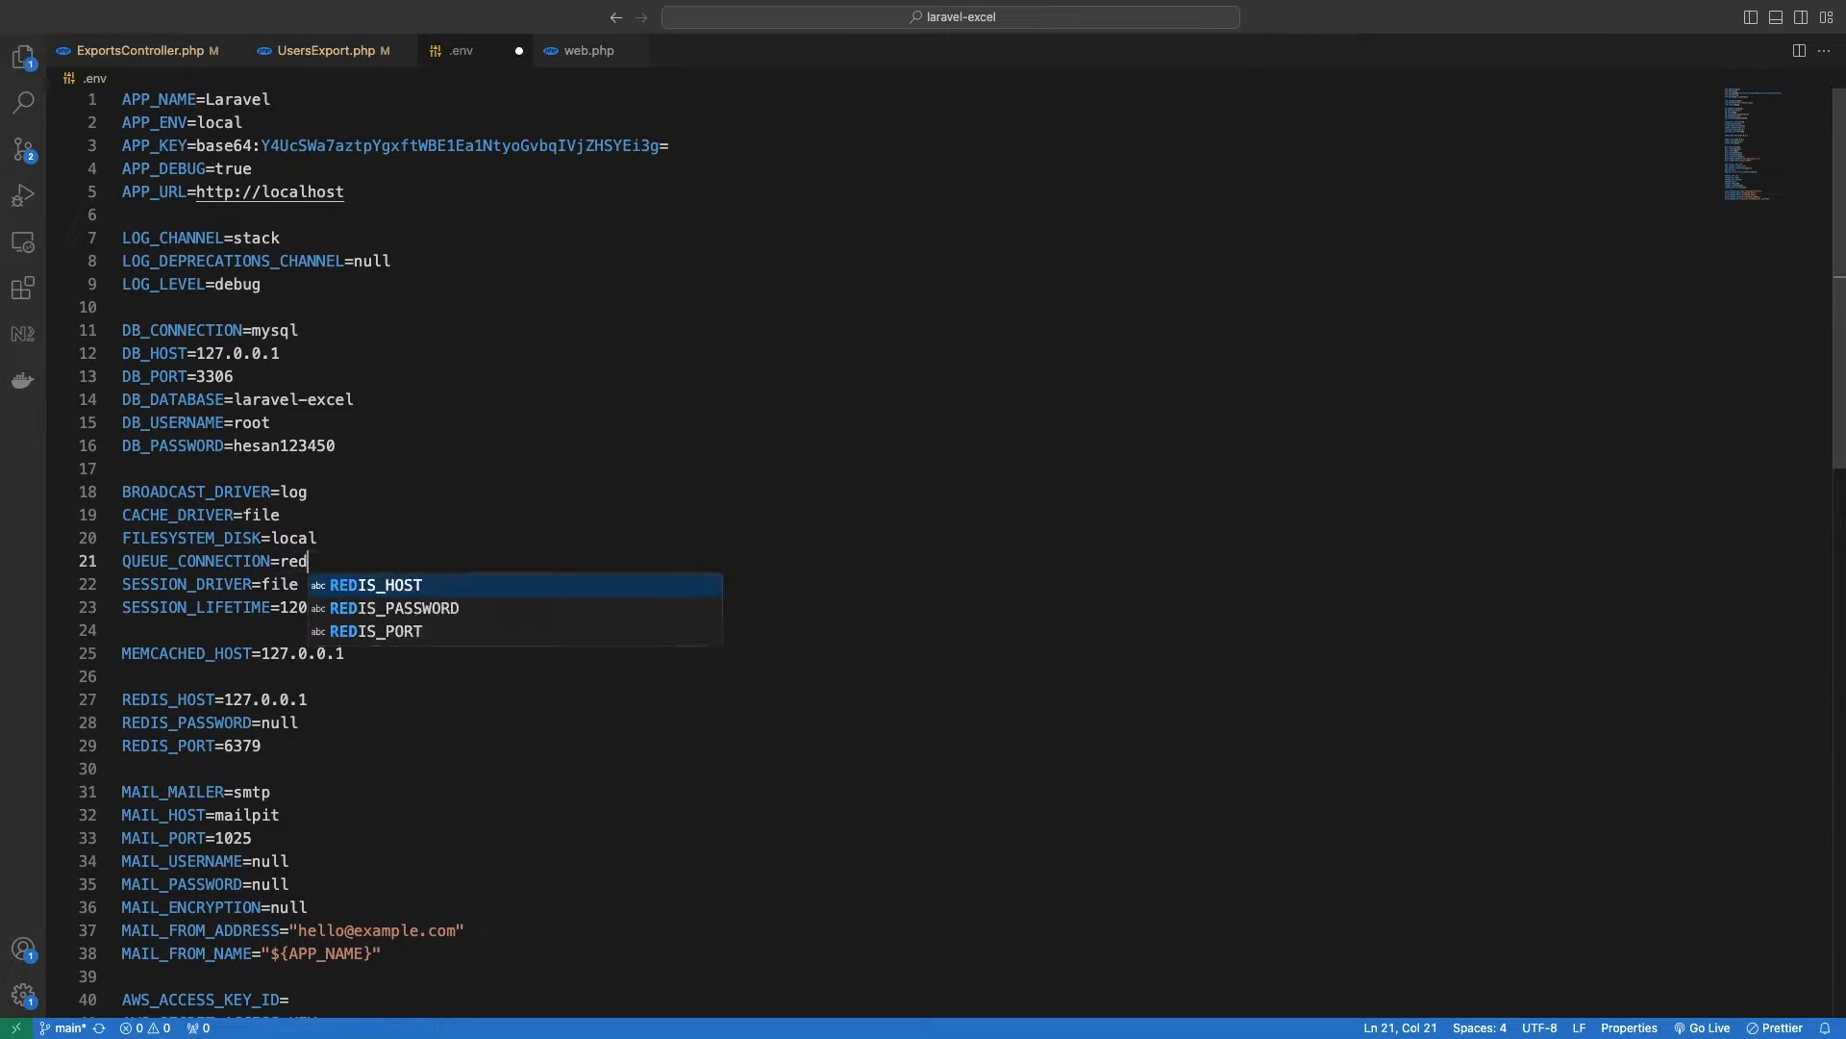
text(is)
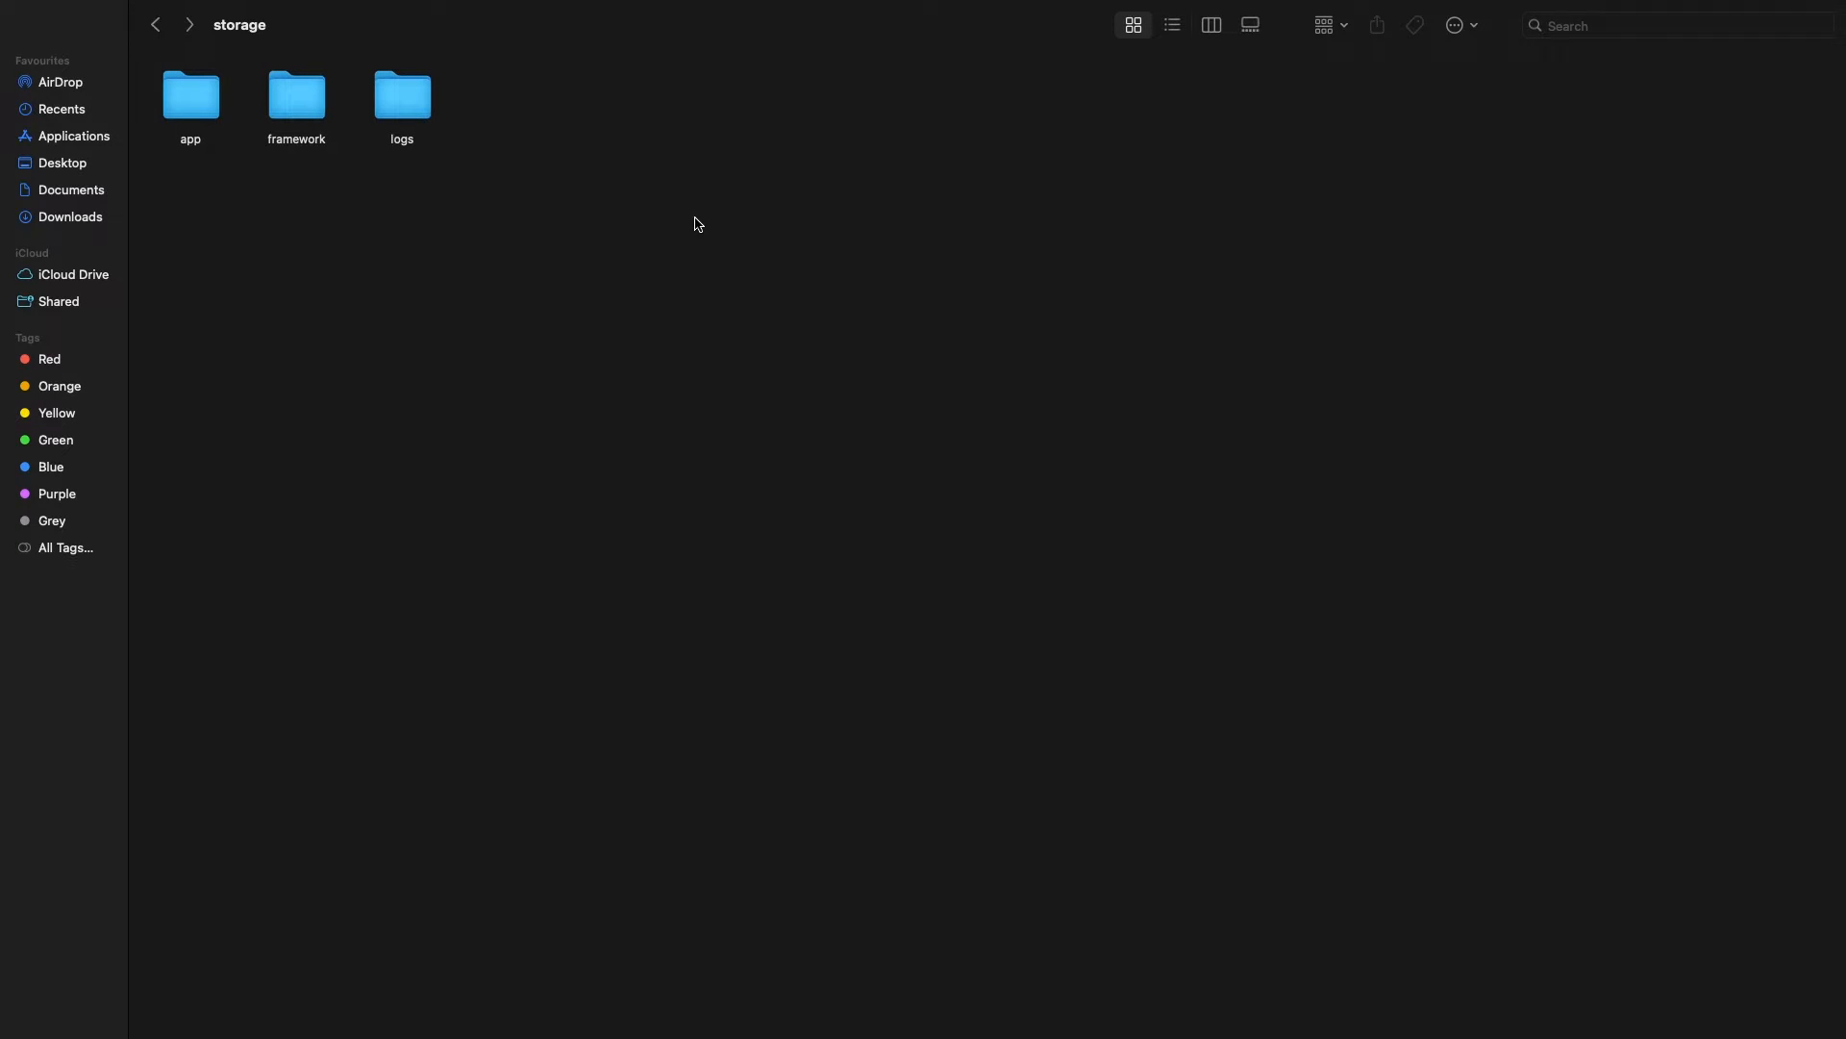
Preview storage/app/users.xlsx in Quick Look and view another user's order sheet
double_click(190, 94)
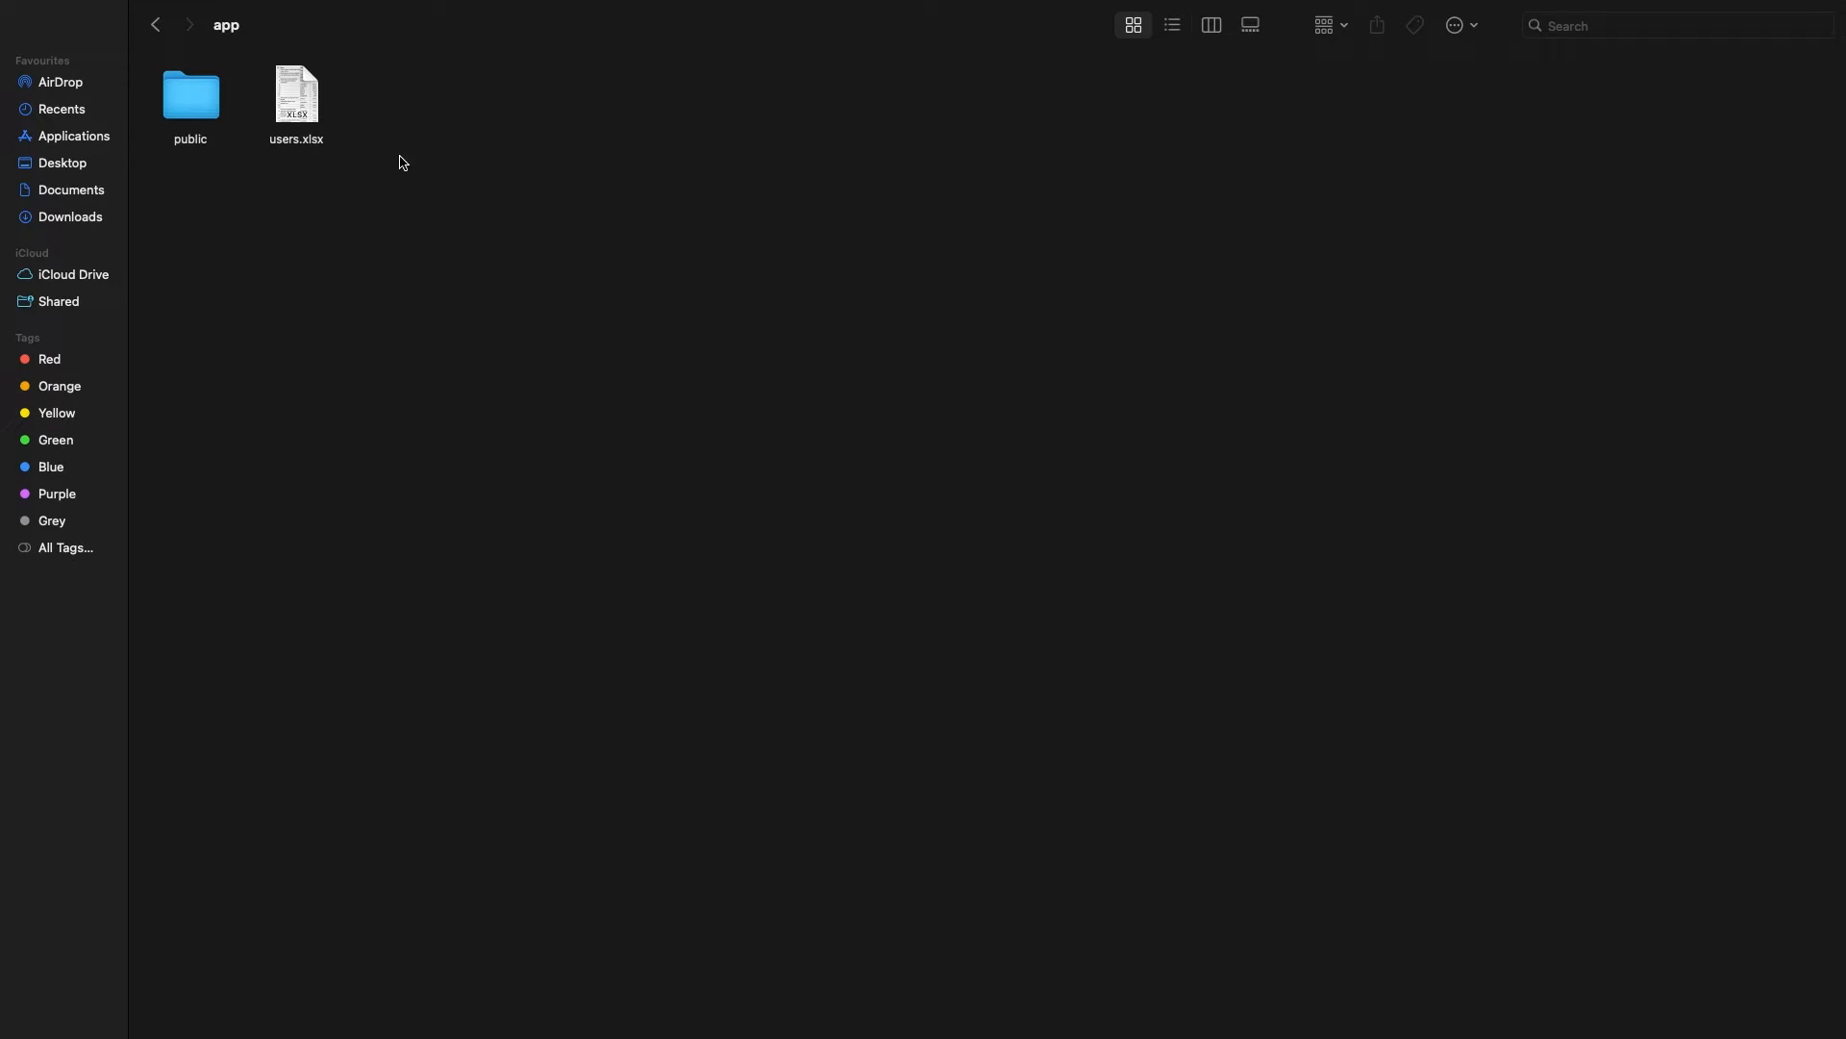
click(296, 94)
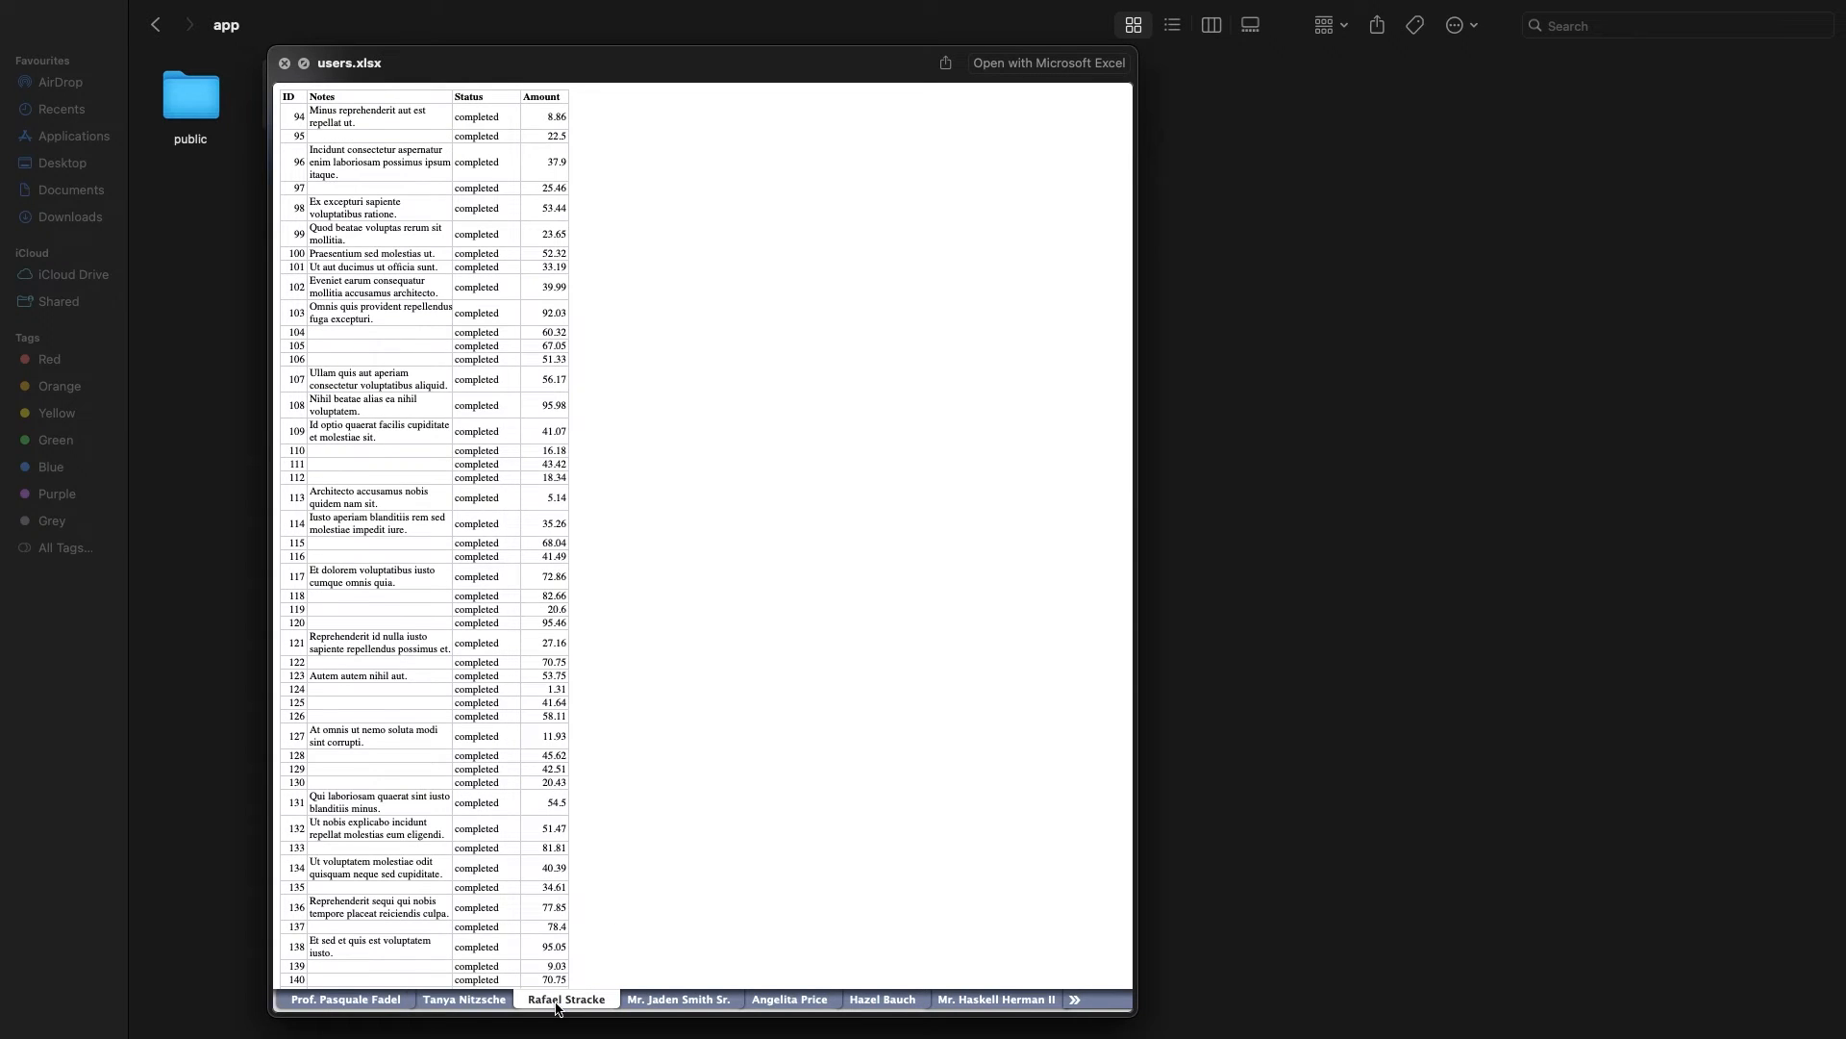
click(788, 998)
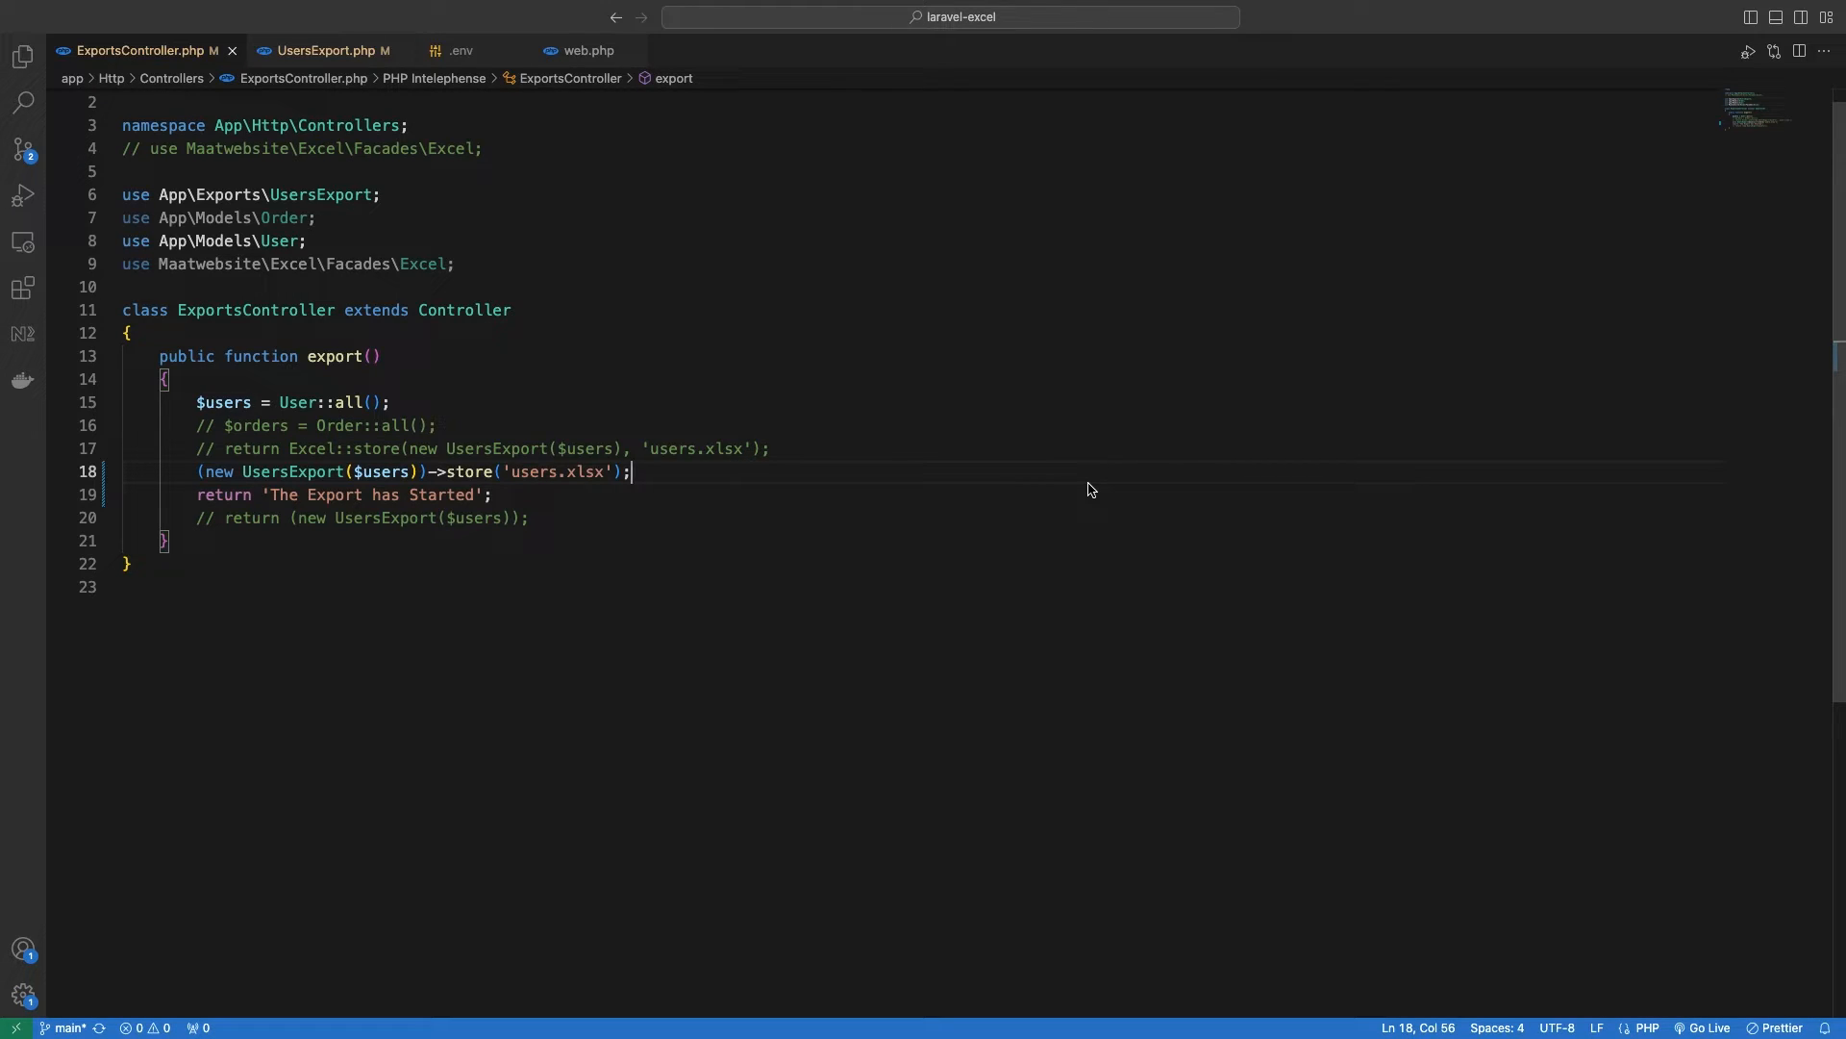
Append ->chain([ // .. jobs to execute ]) to the store call and save the controller
text(->chain([)
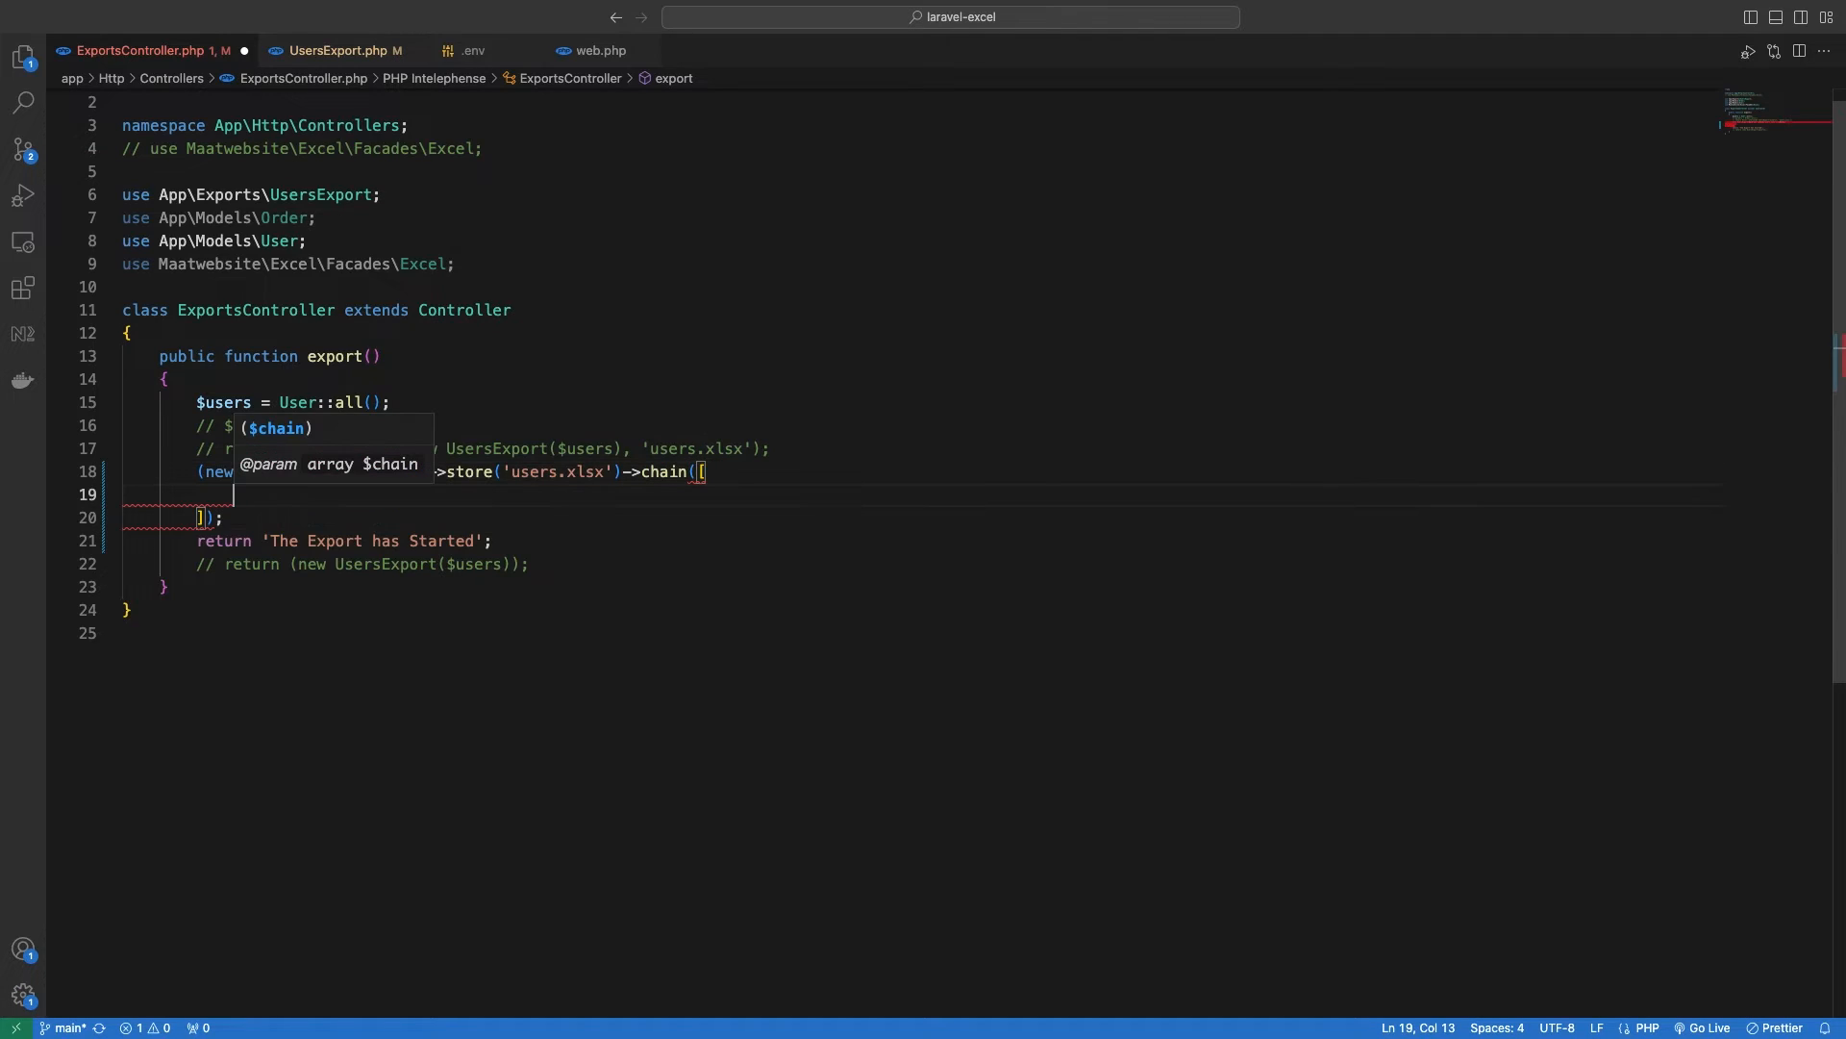
text(// .. jo)
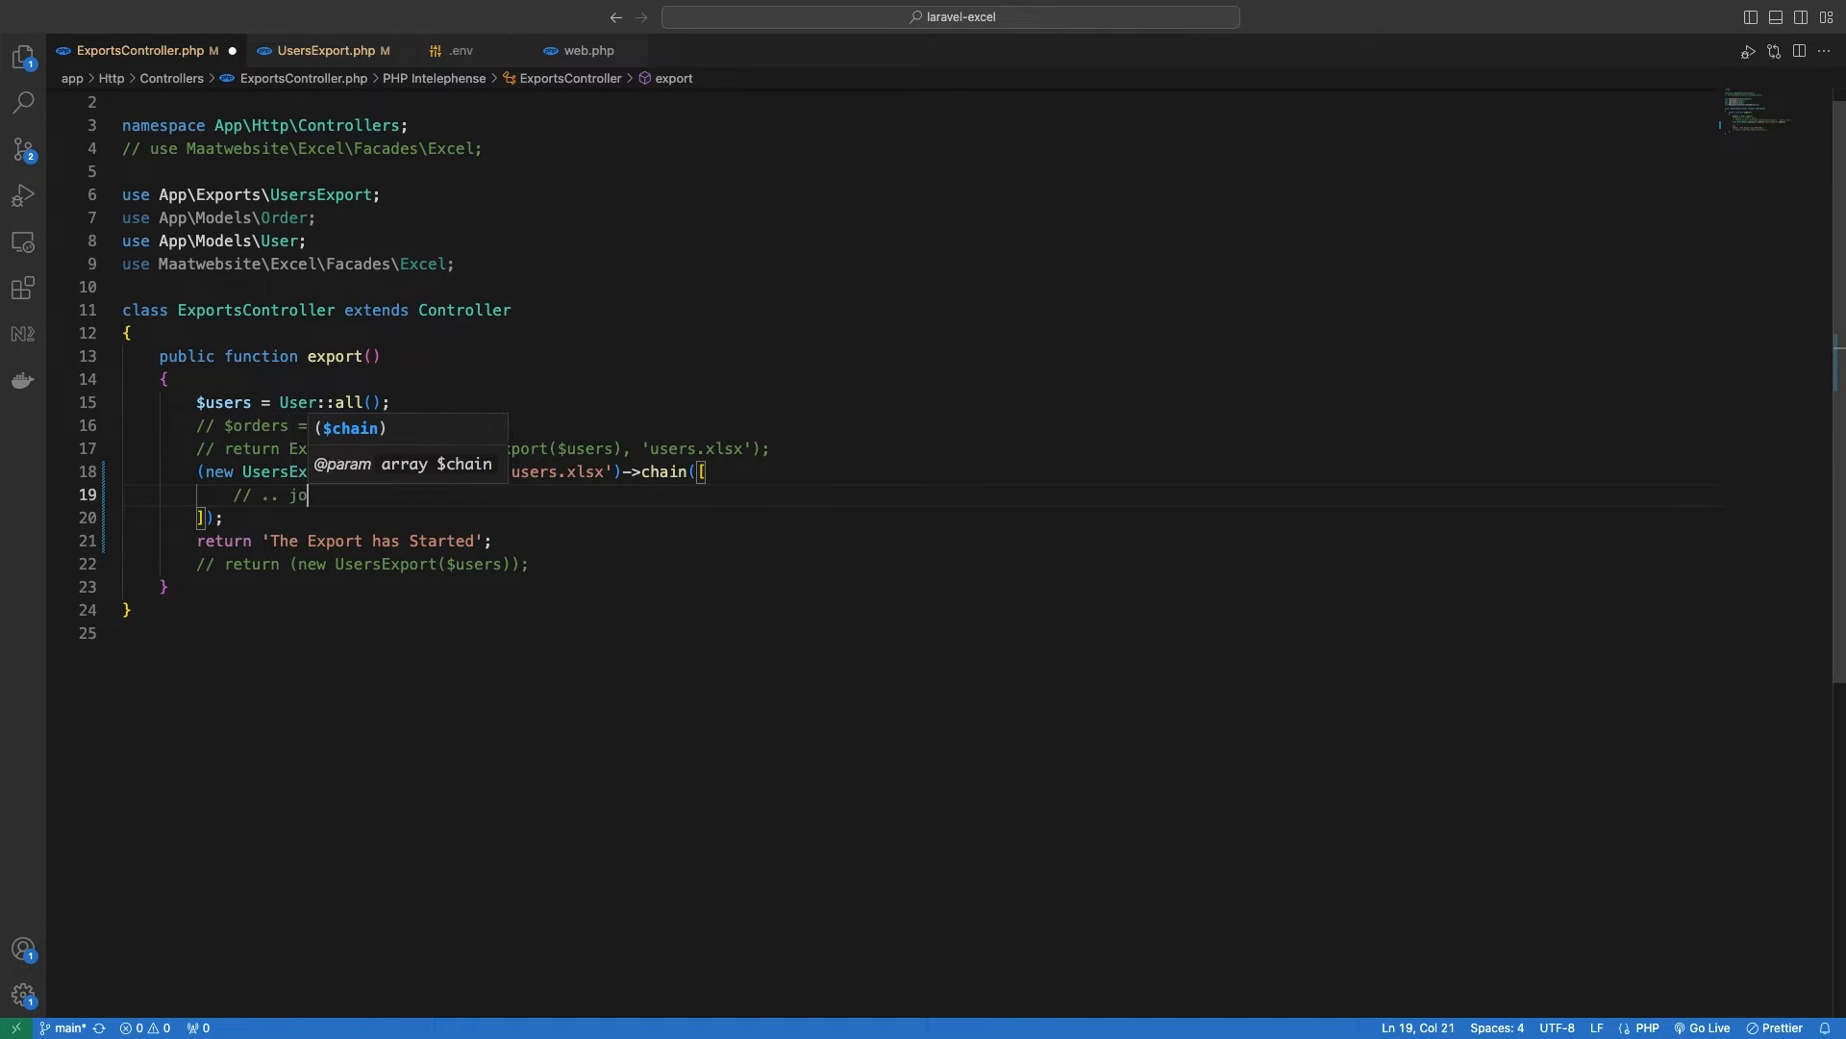
text(bs to execute)
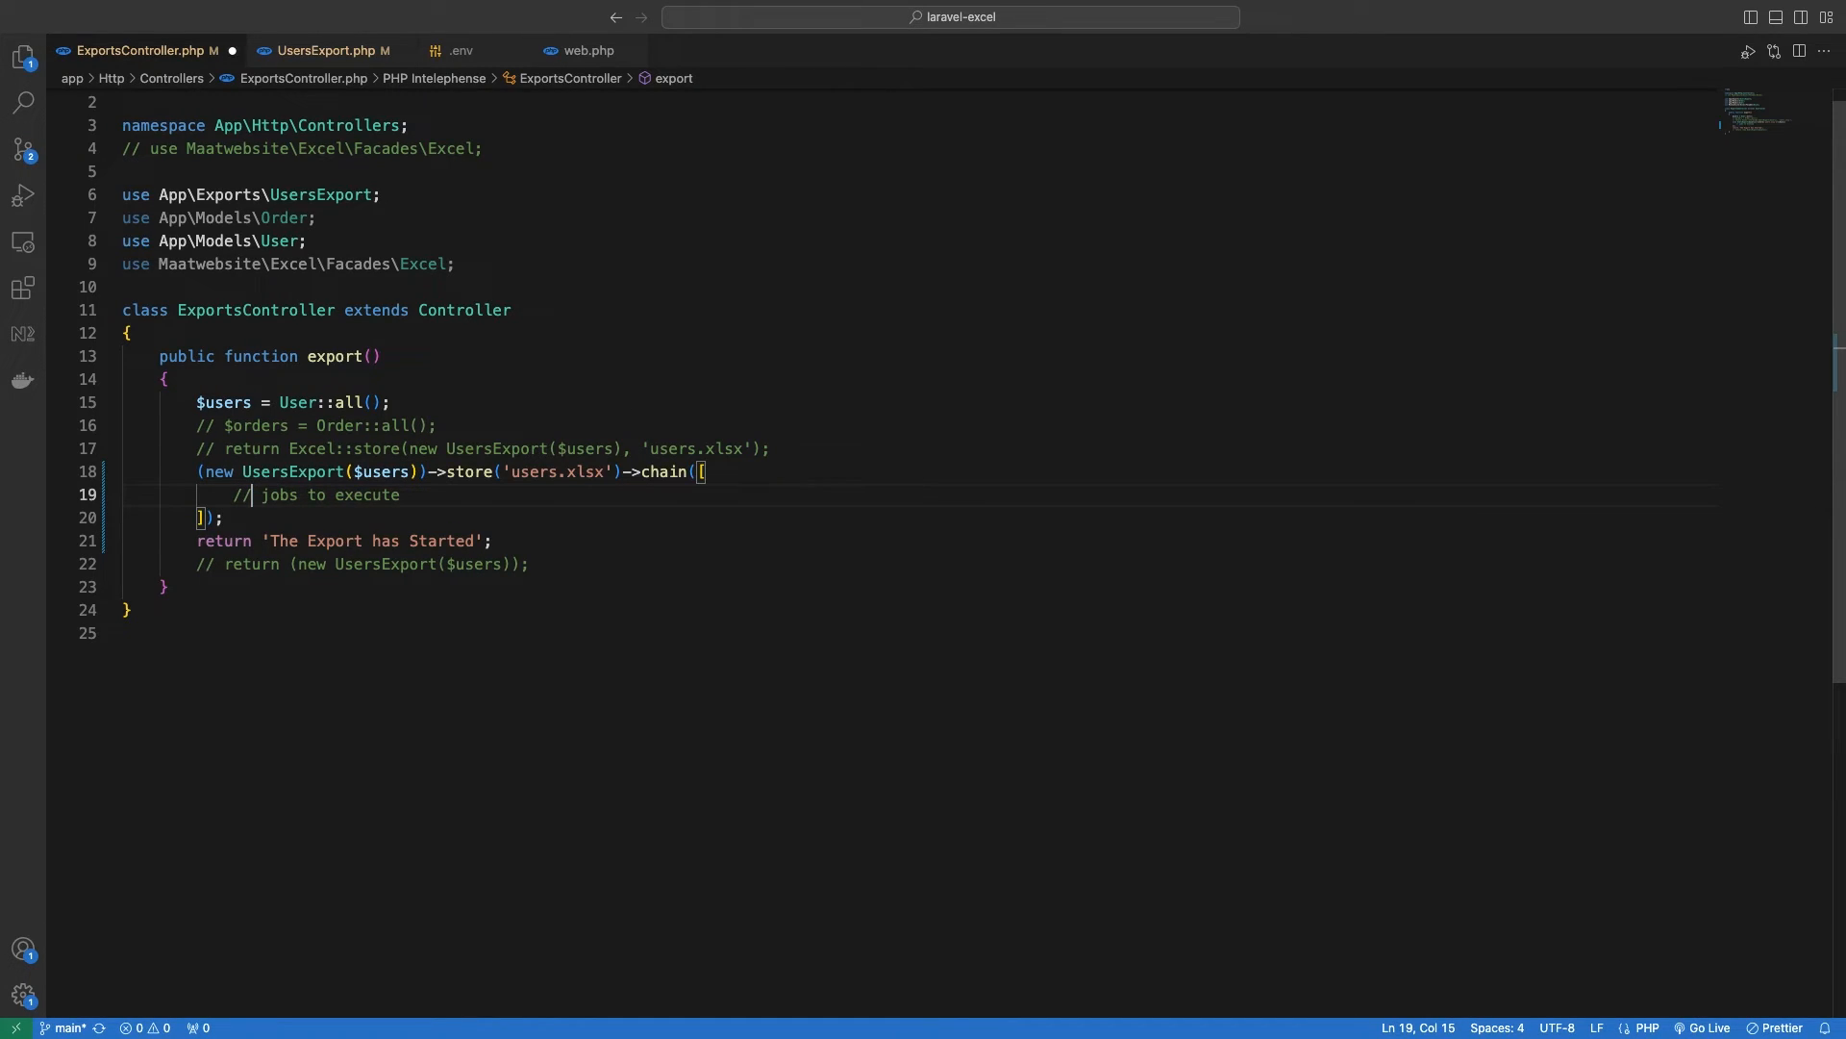
key(ctrl+s)
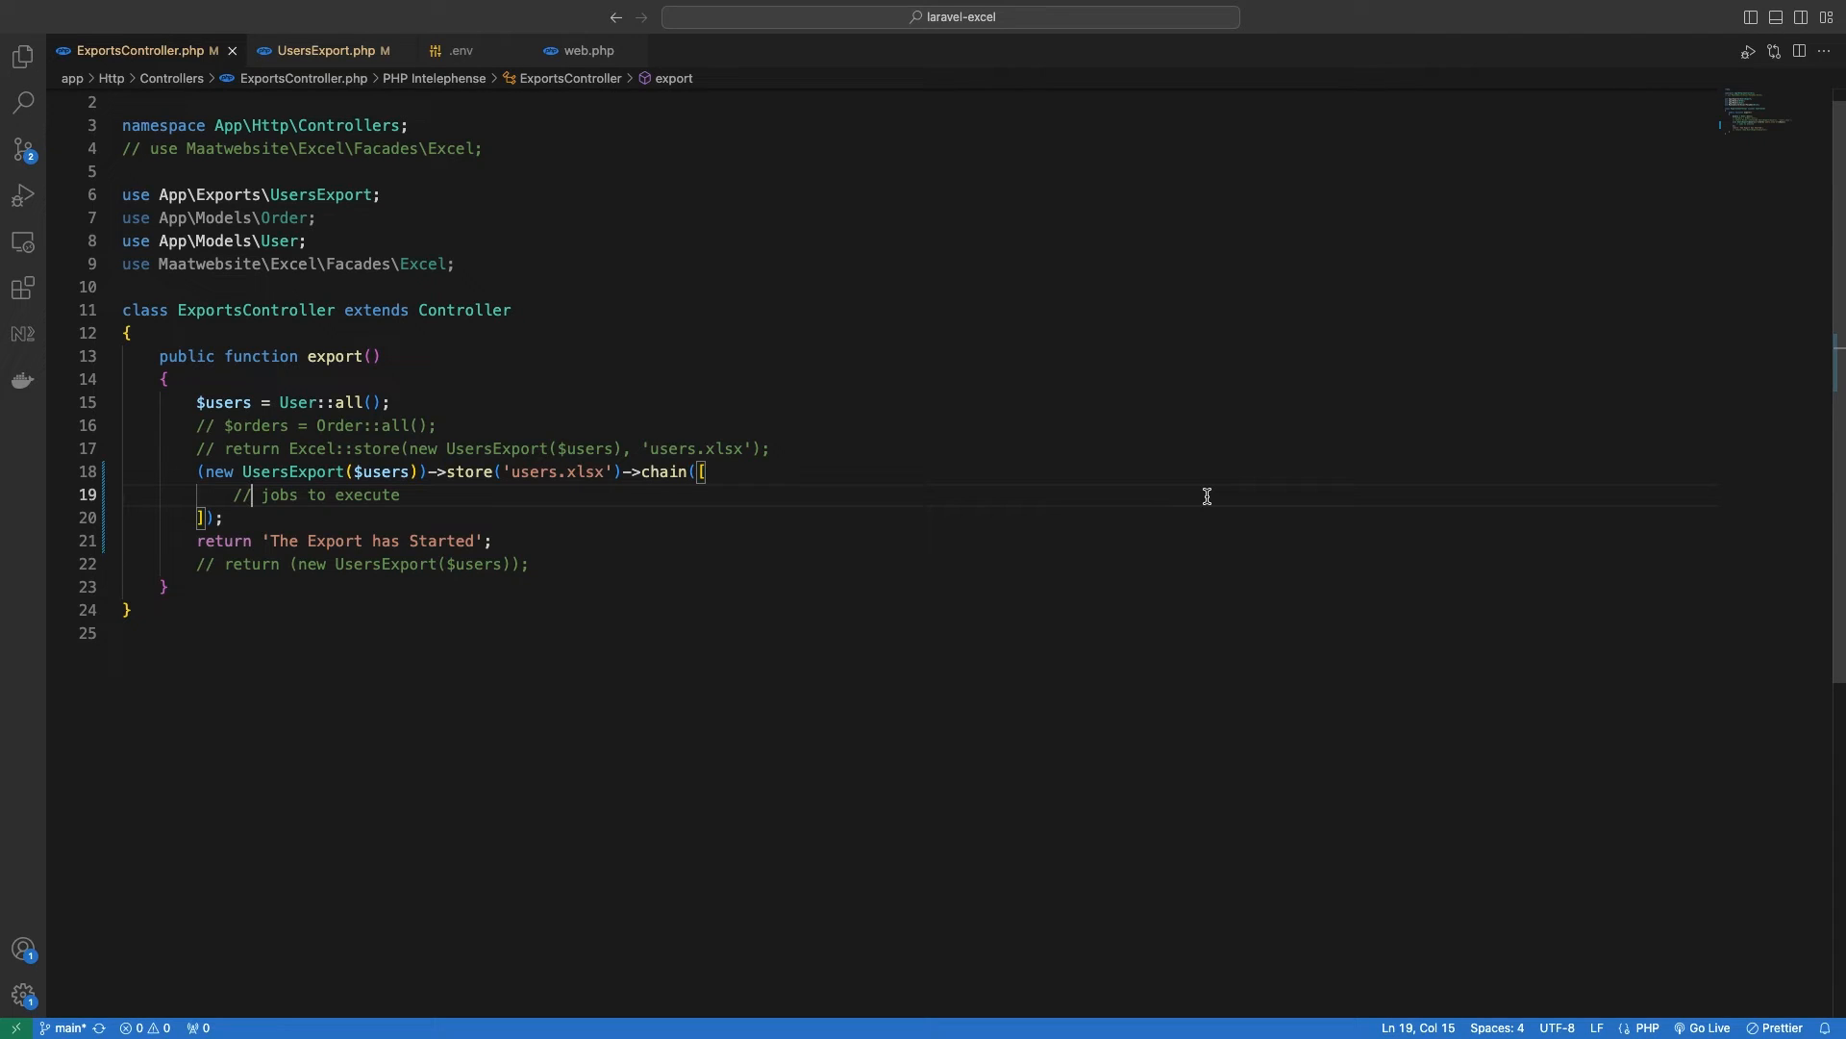
click(490, 540)
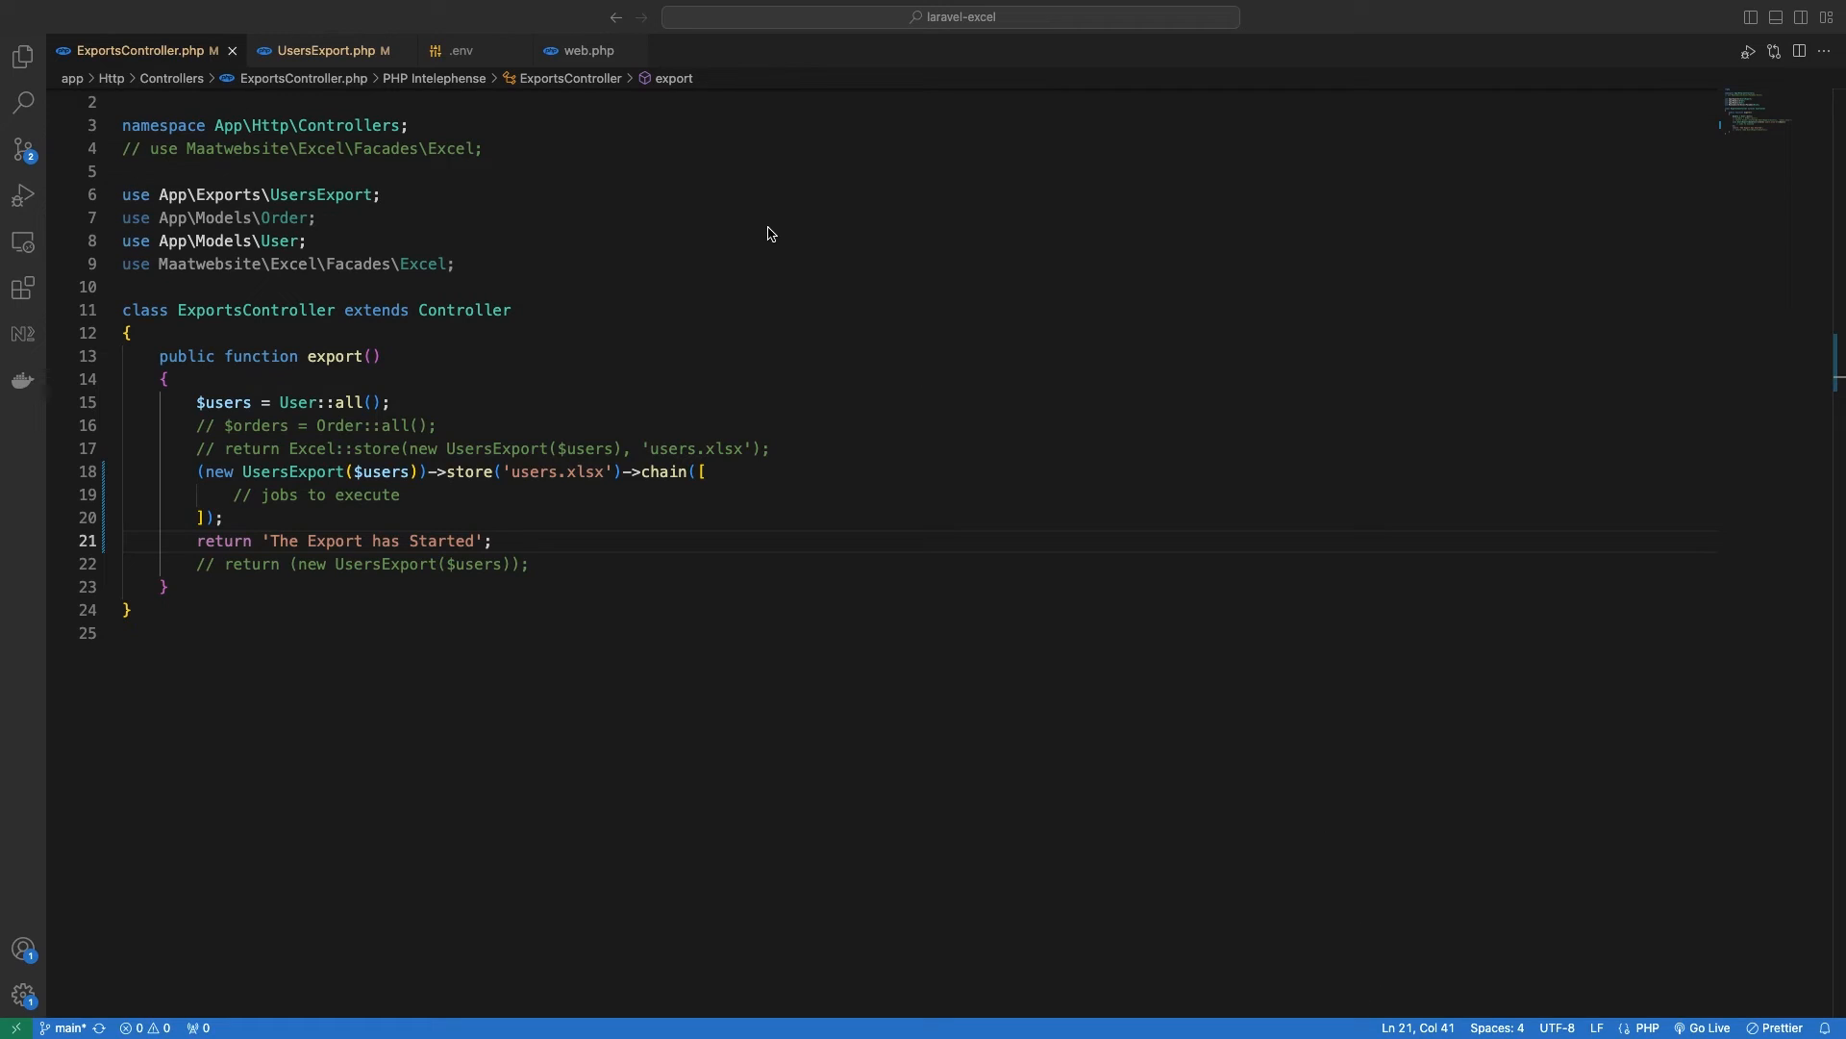
click(327, 50)
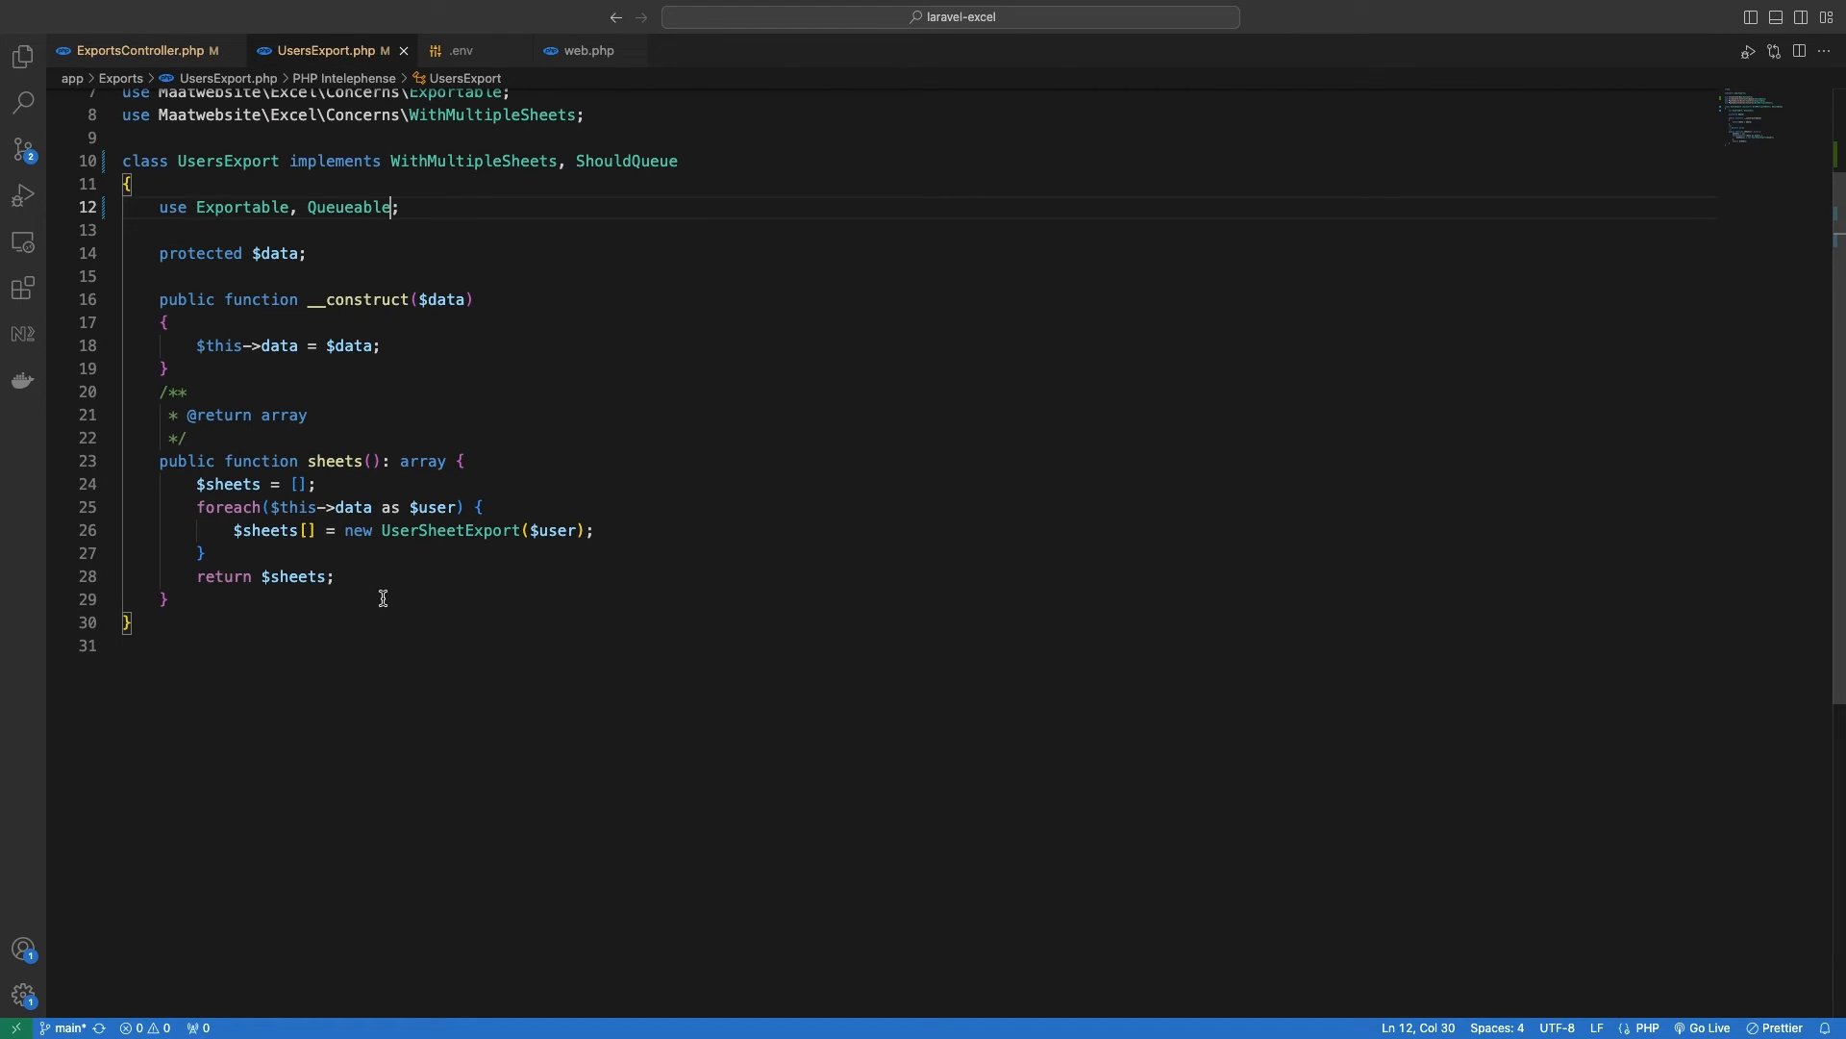
Add public function failed(Throwable $exception) with a '// Handle Error' comment, importing Throwable
text(public function FunctionName() : Returntype {)
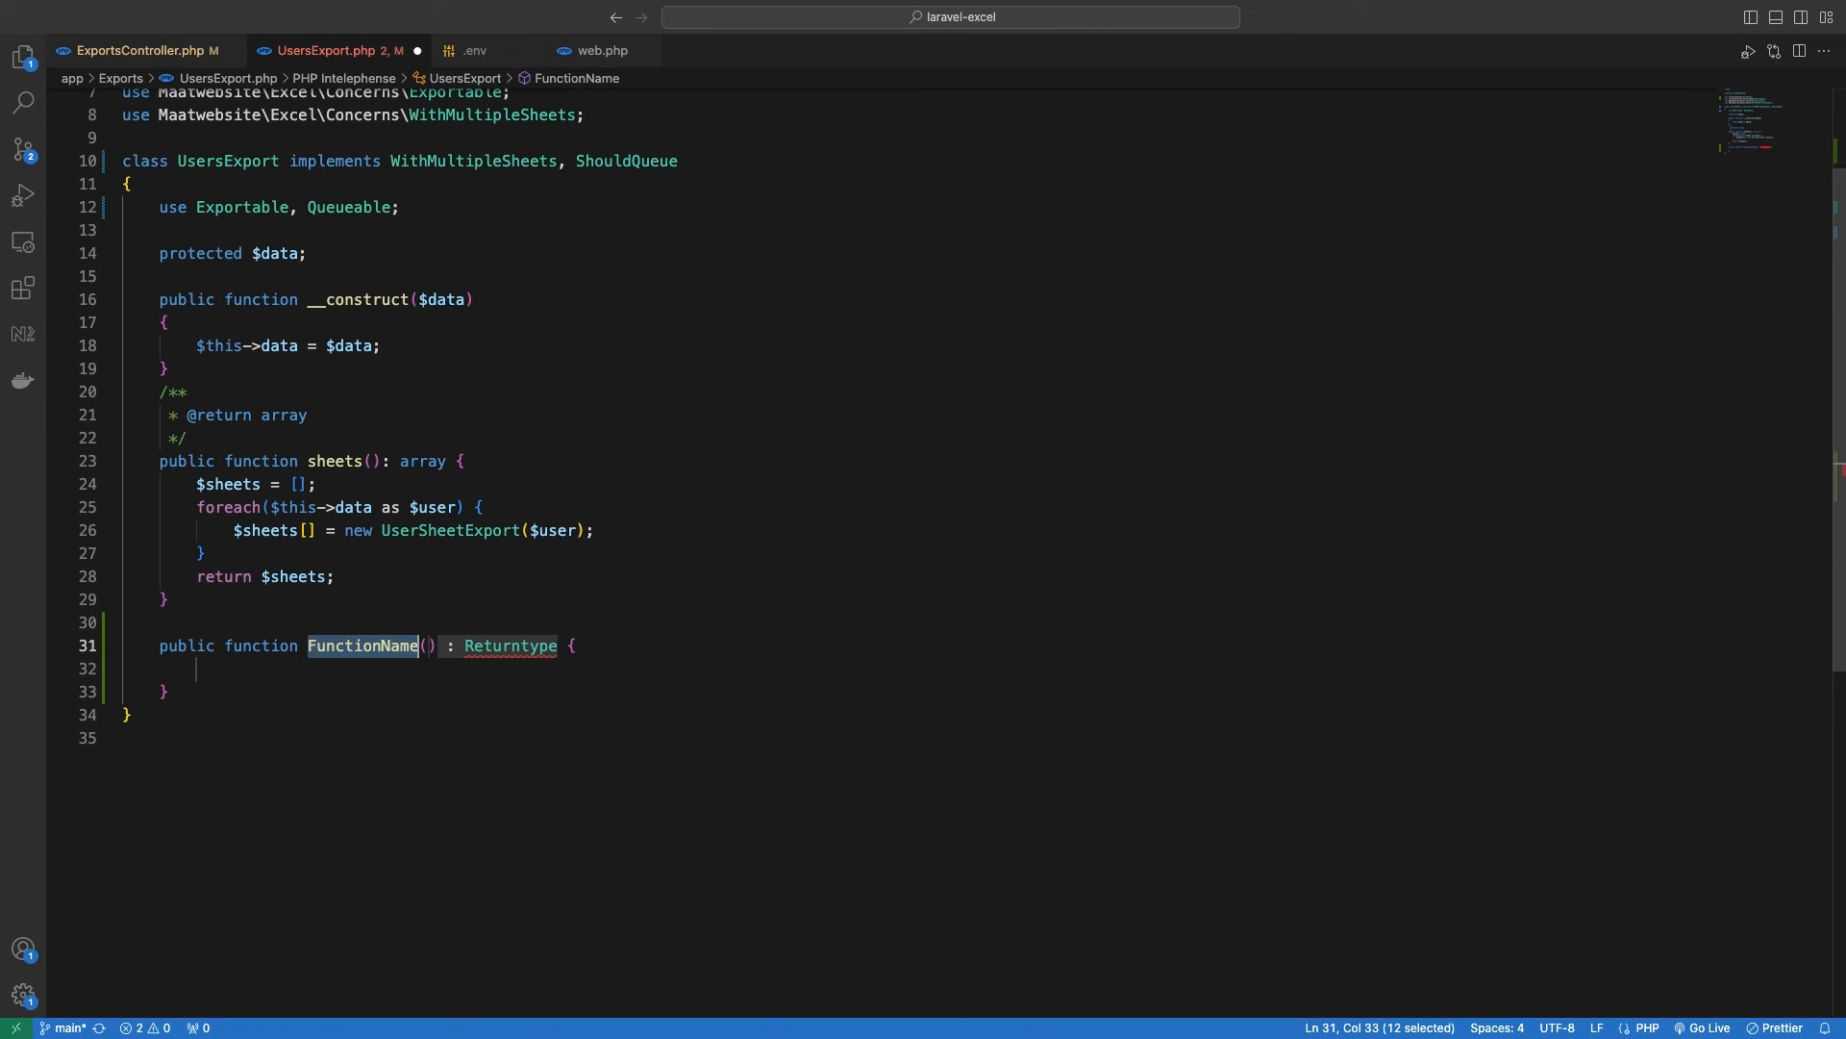
text(failed(T) {)
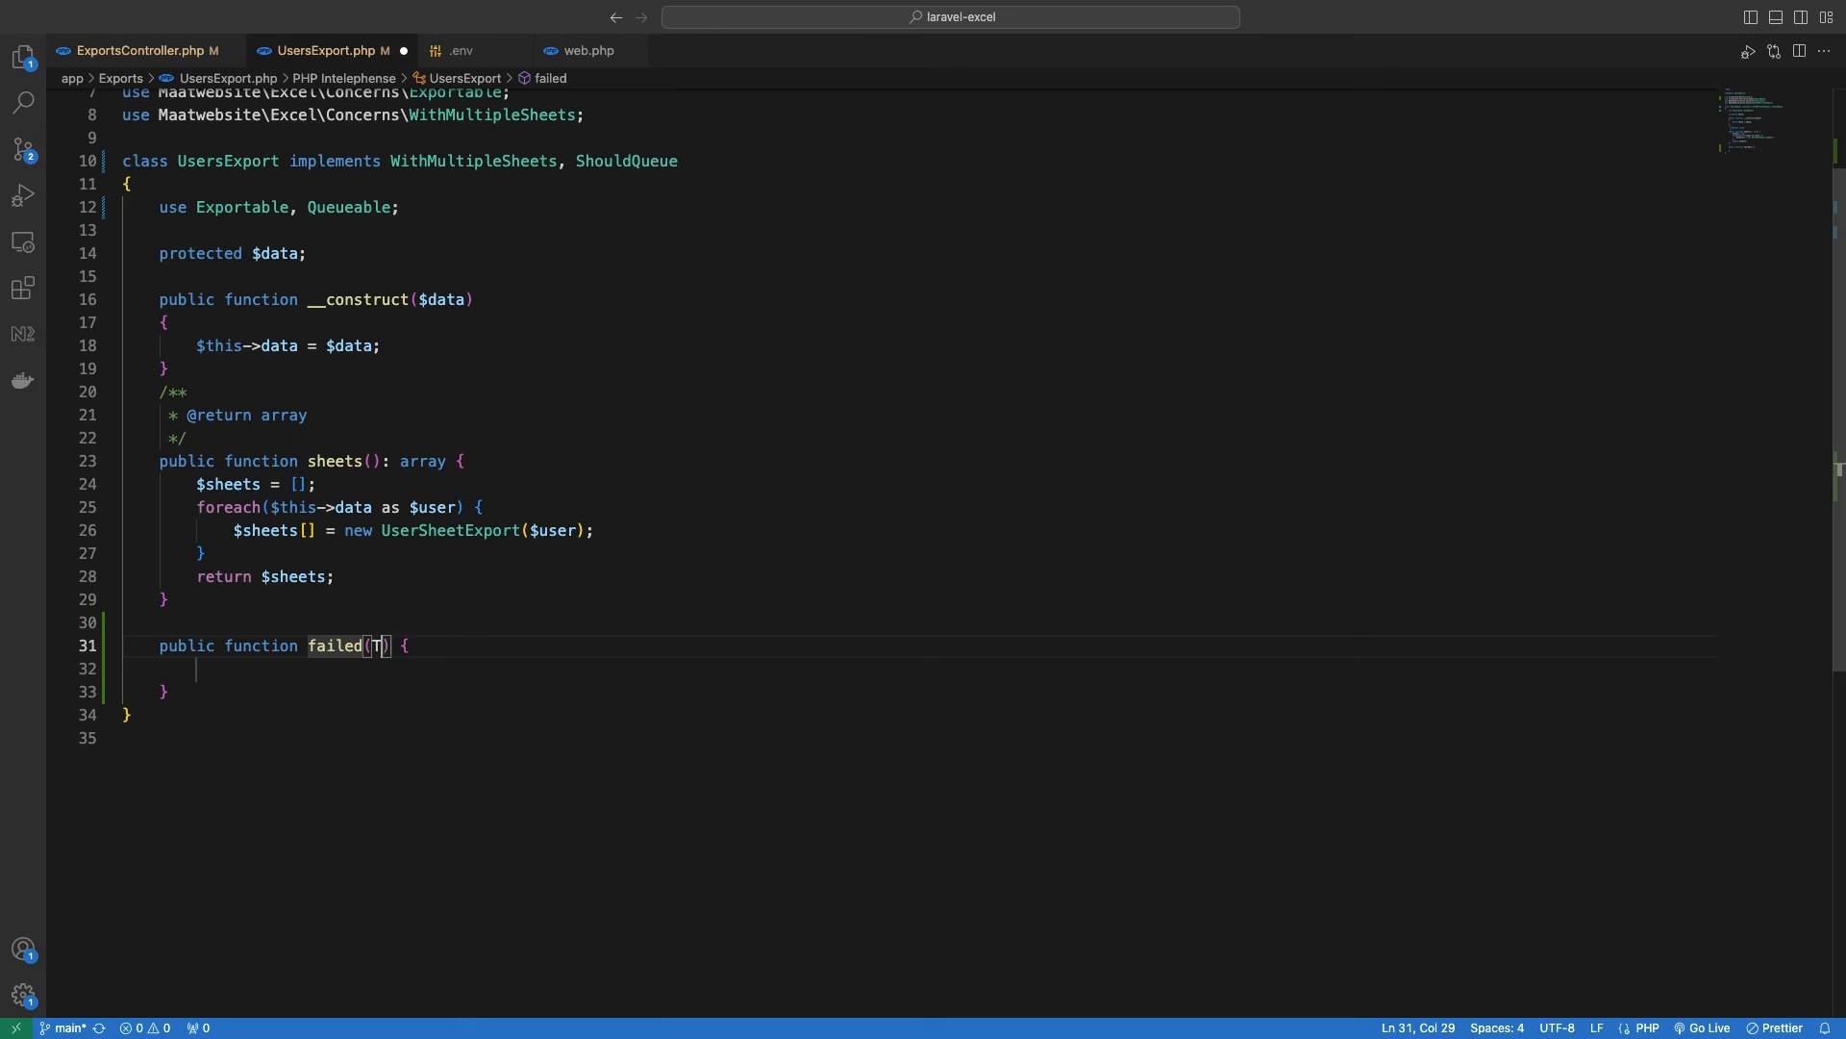
text(Throwable)
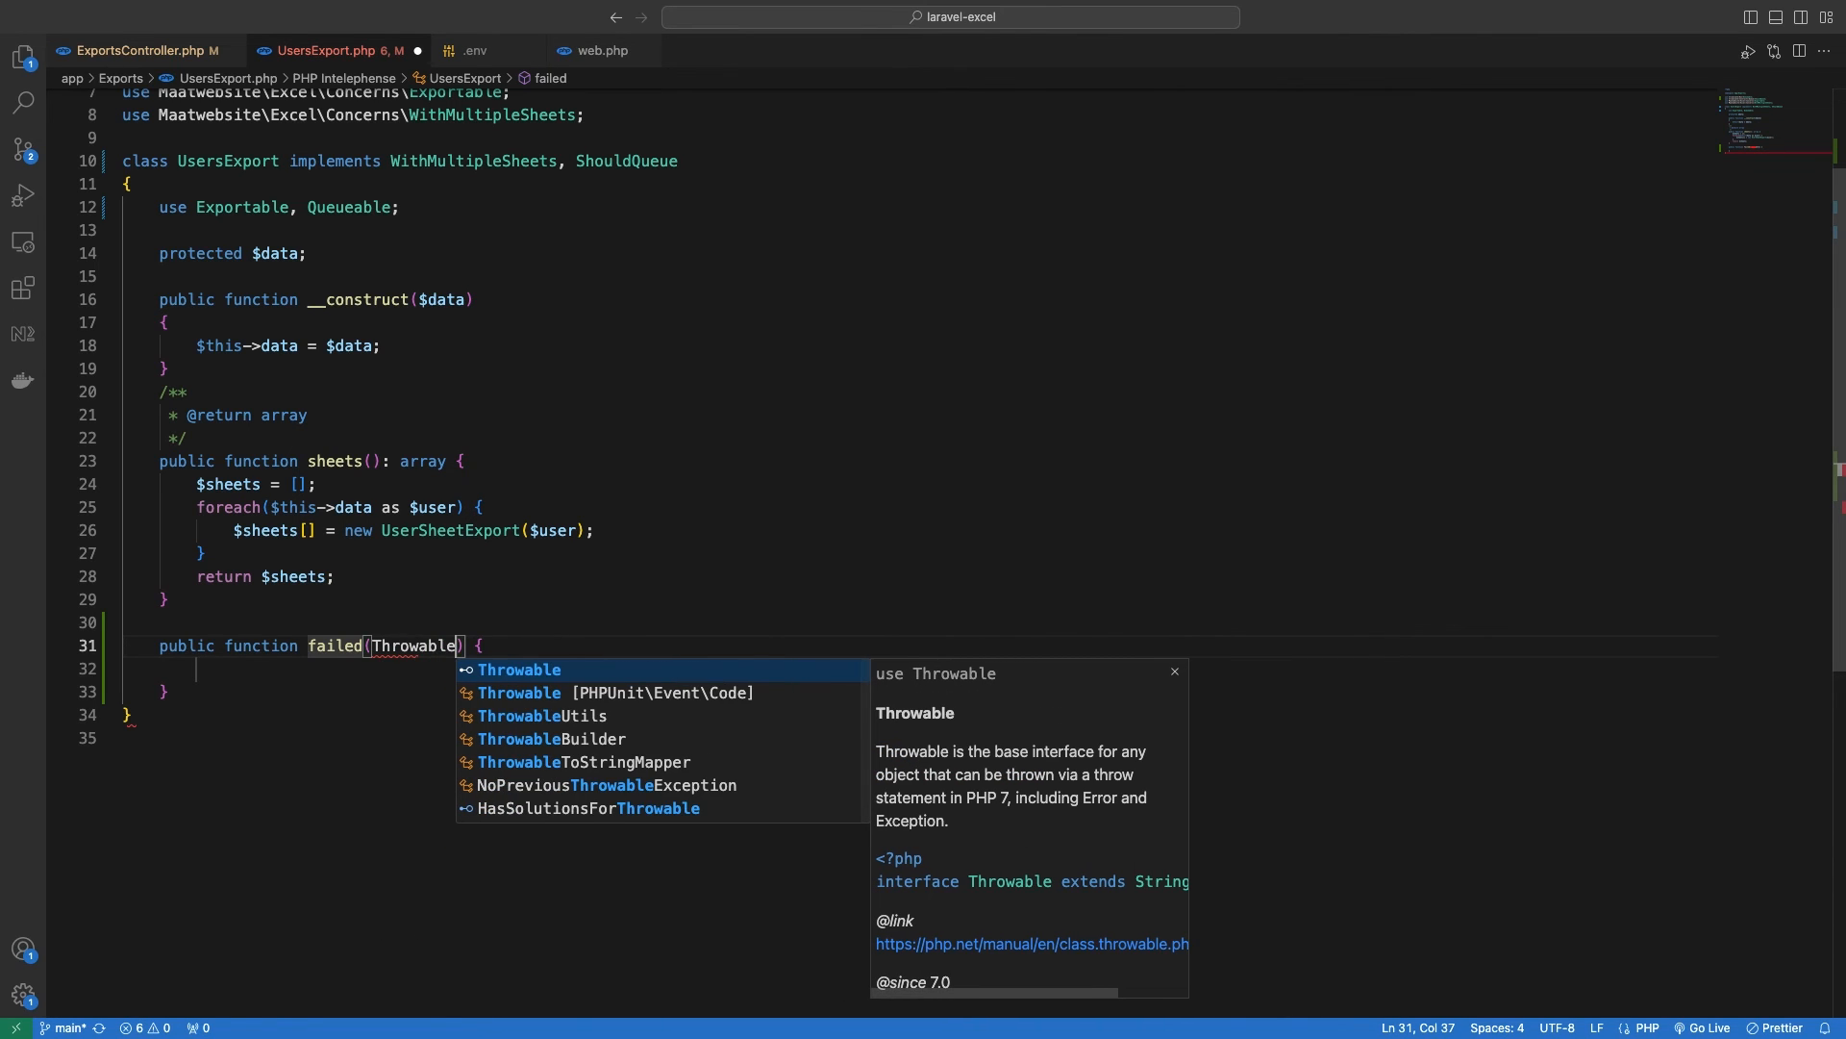
text($e)
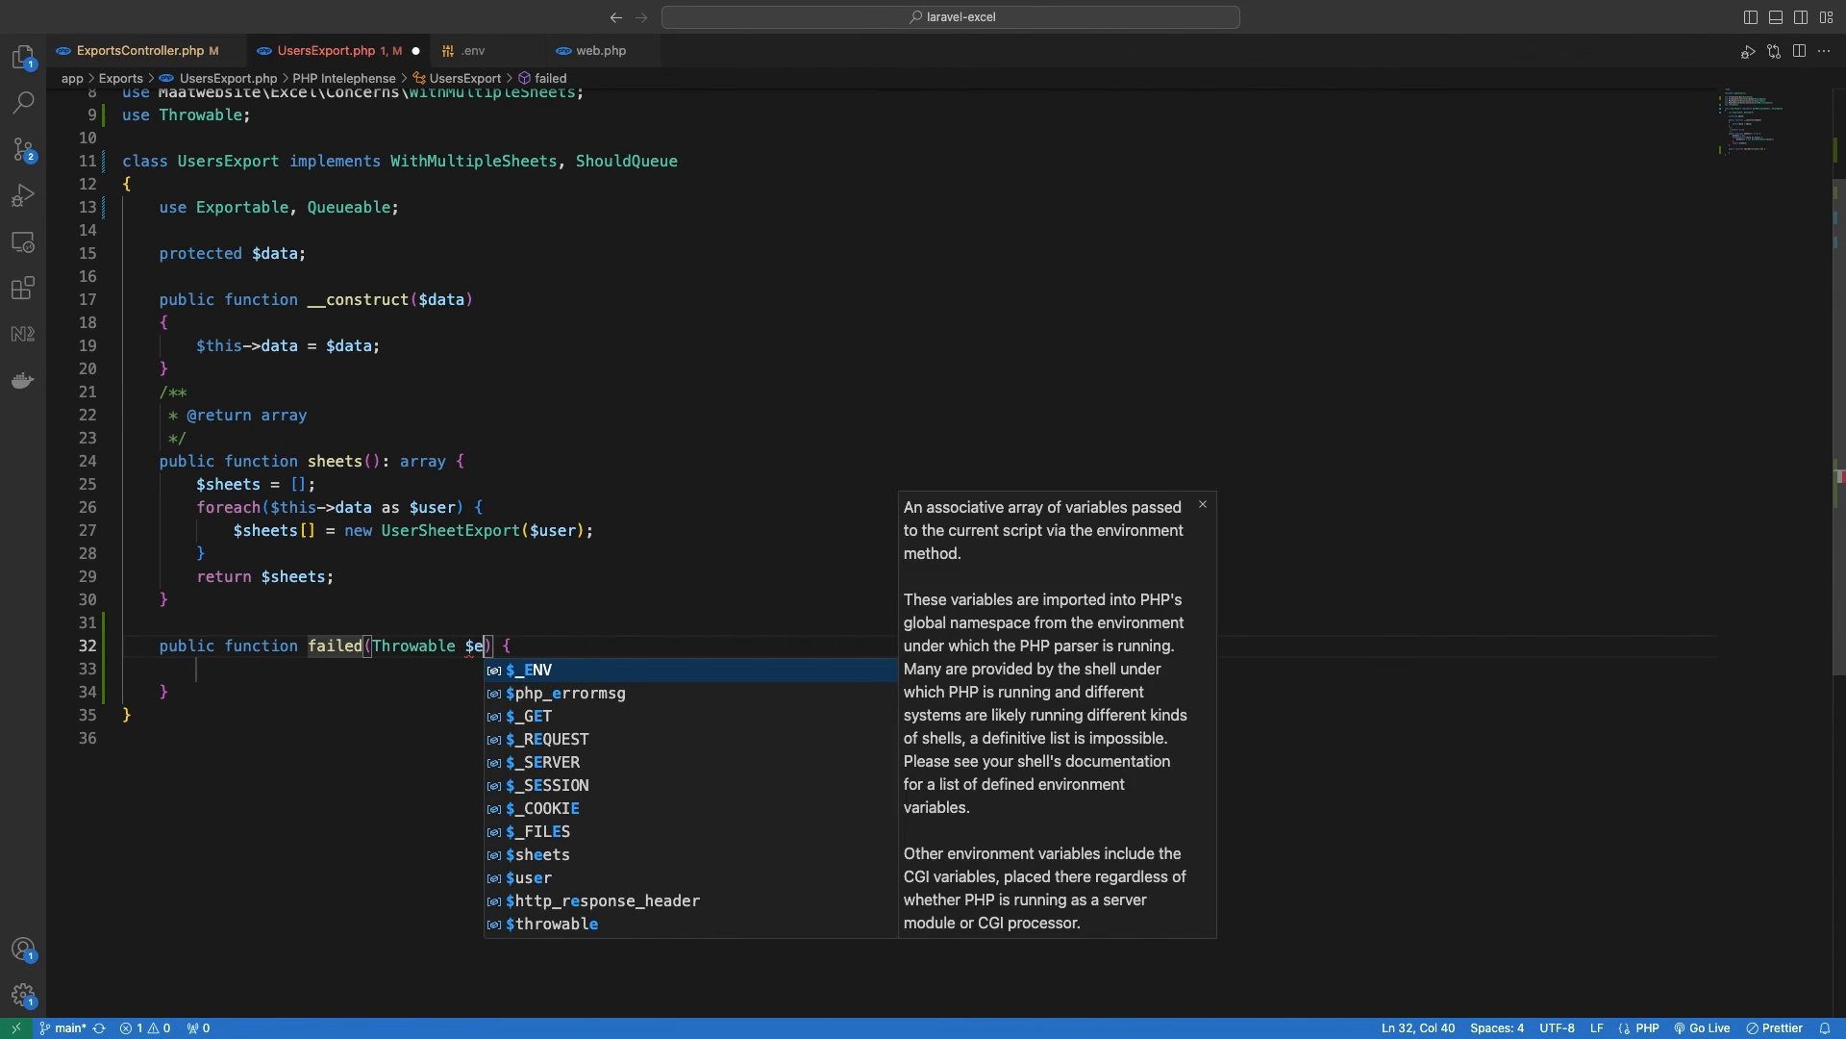
text(xception)
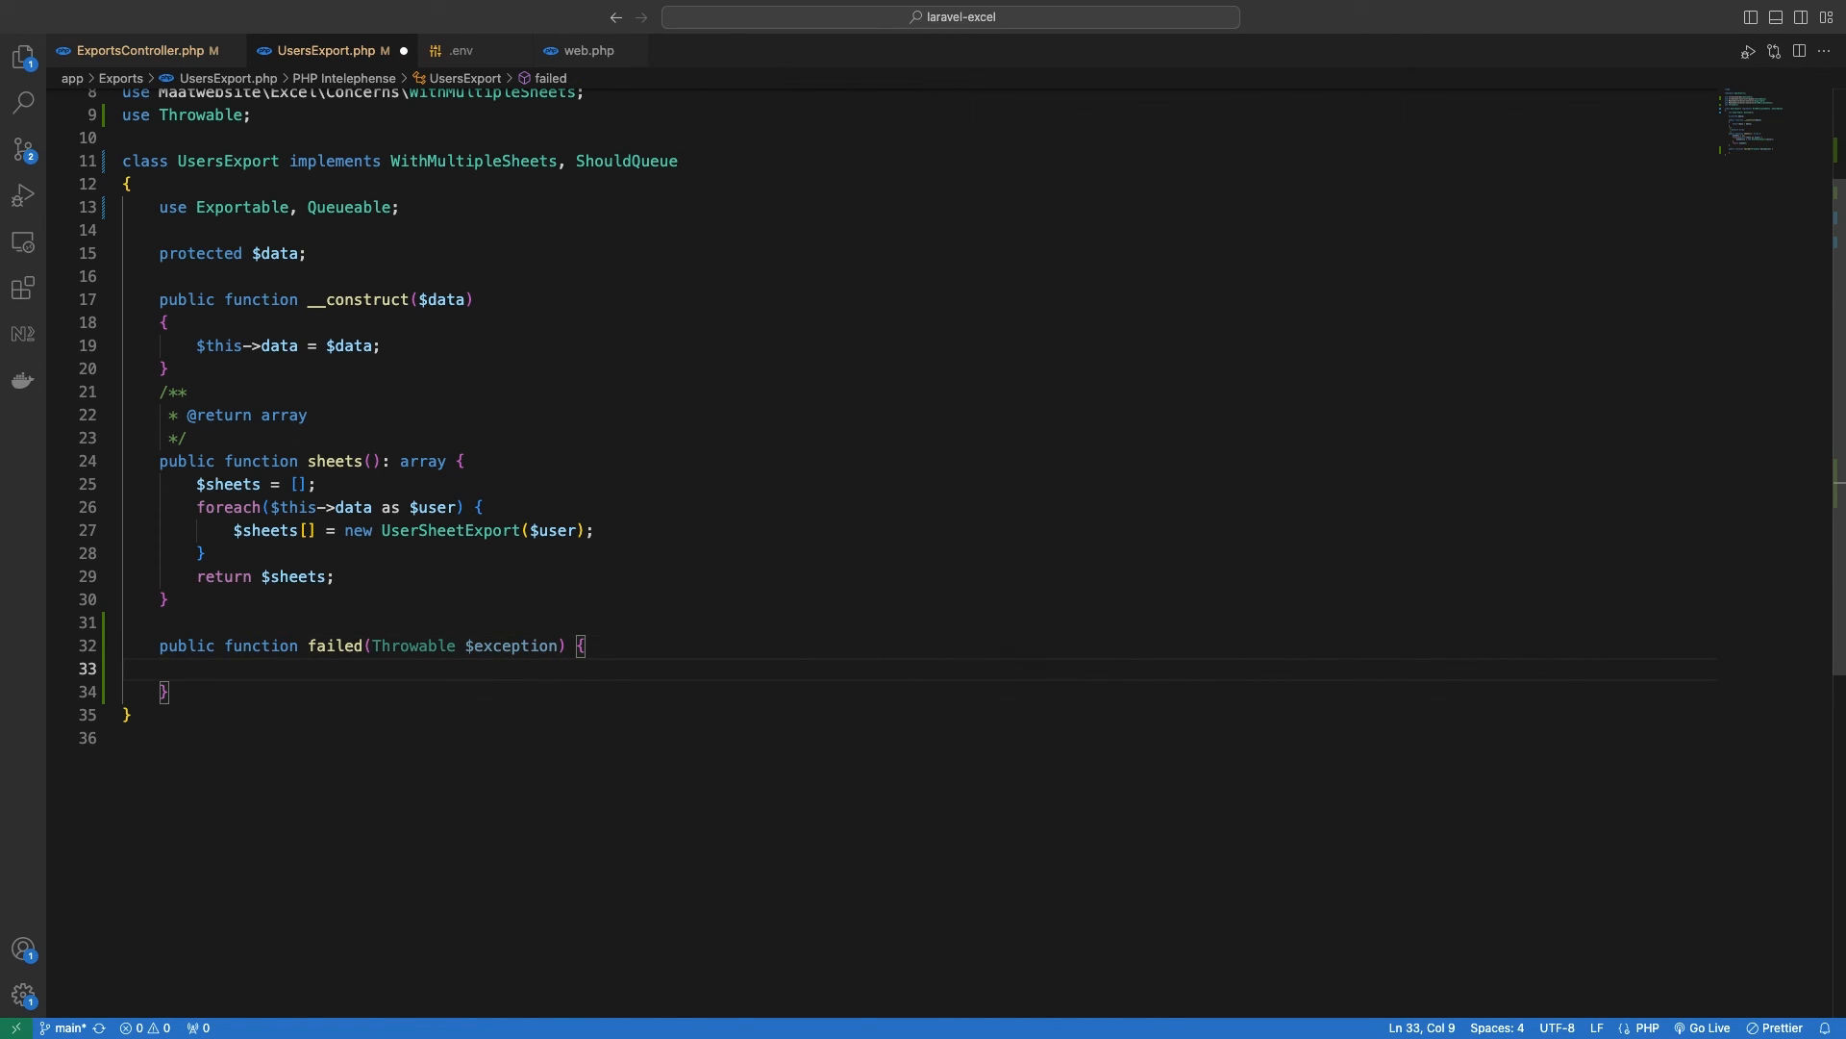
text(// Handl)
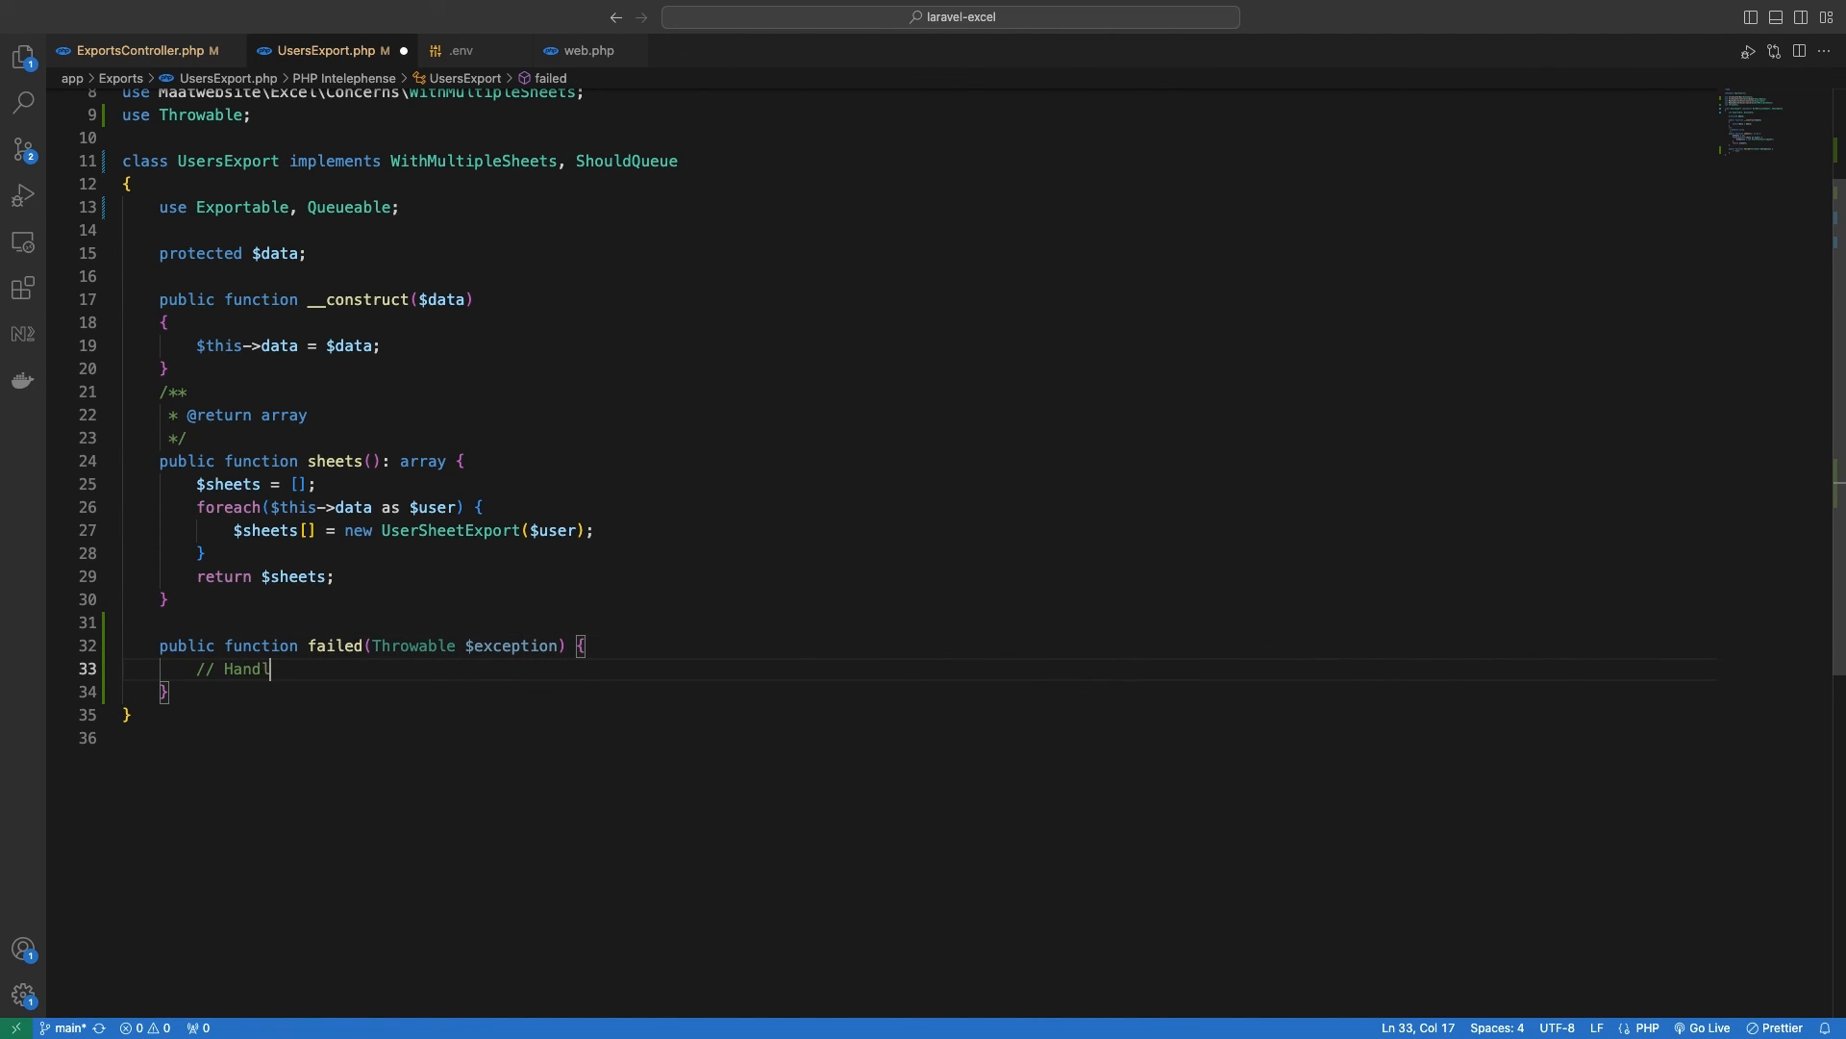
text(e Error)
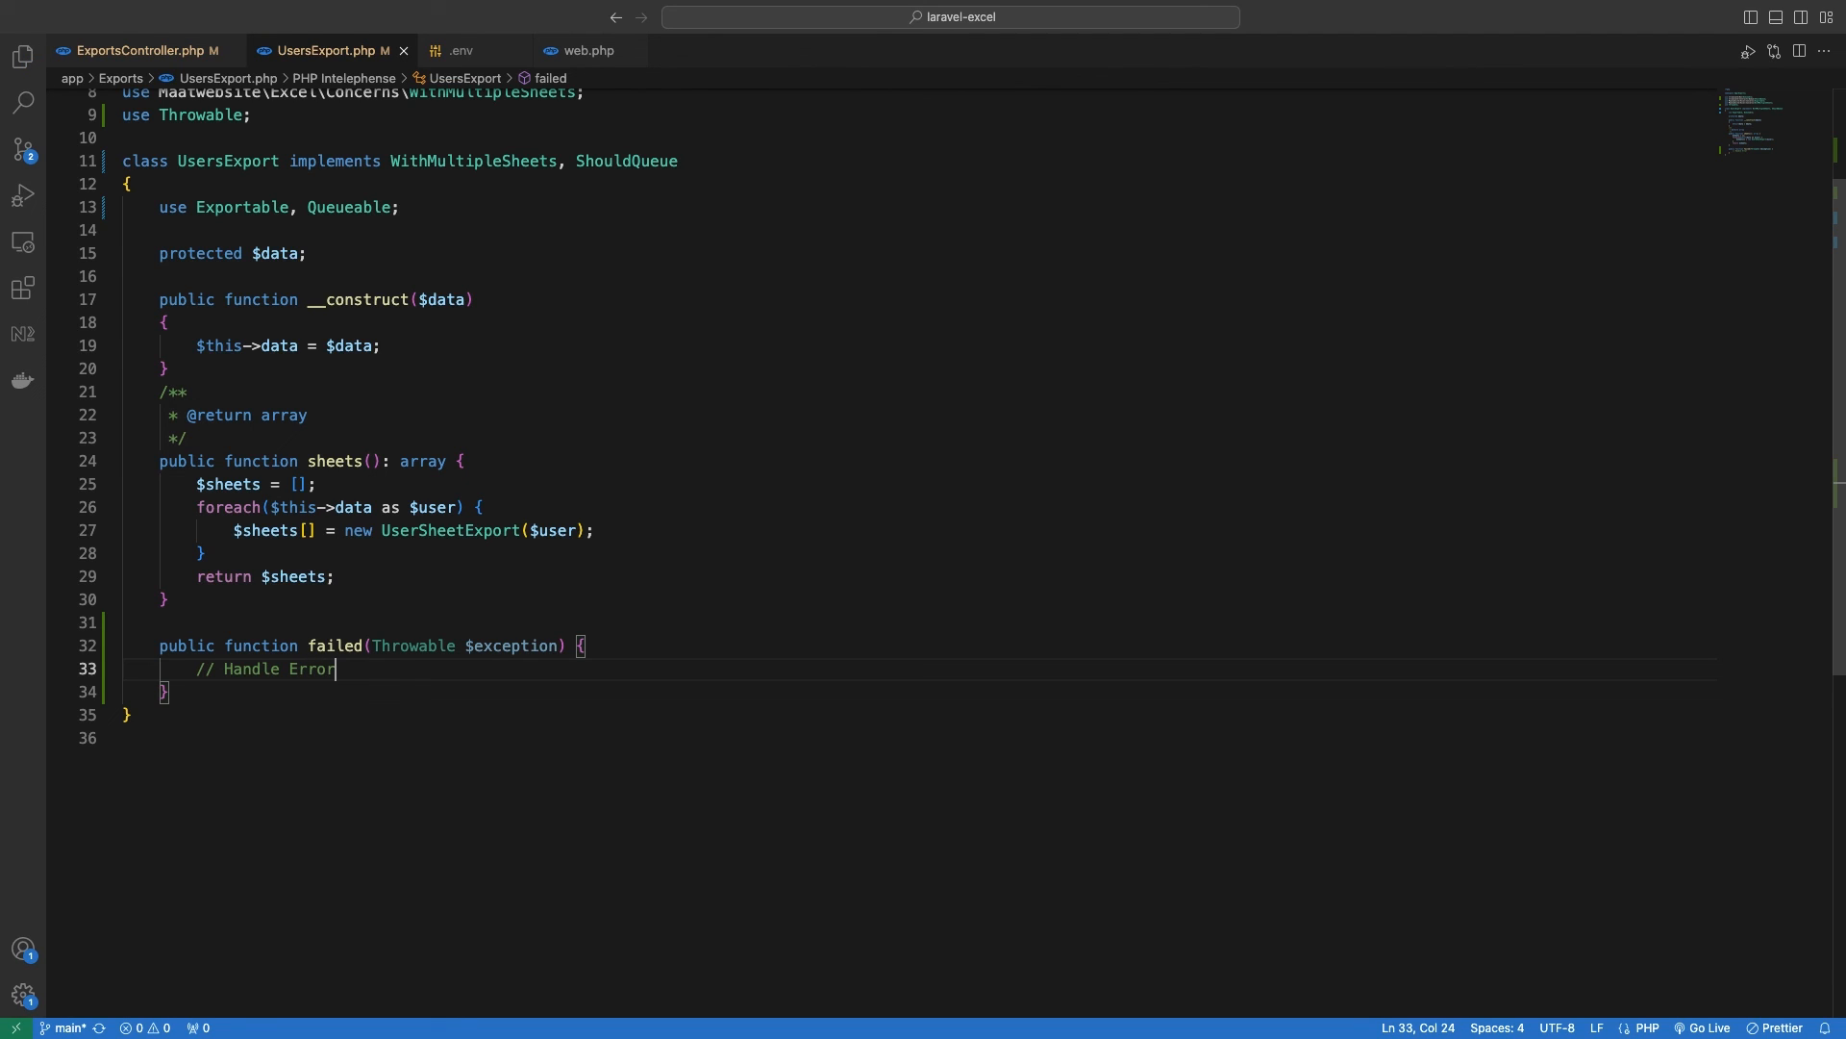